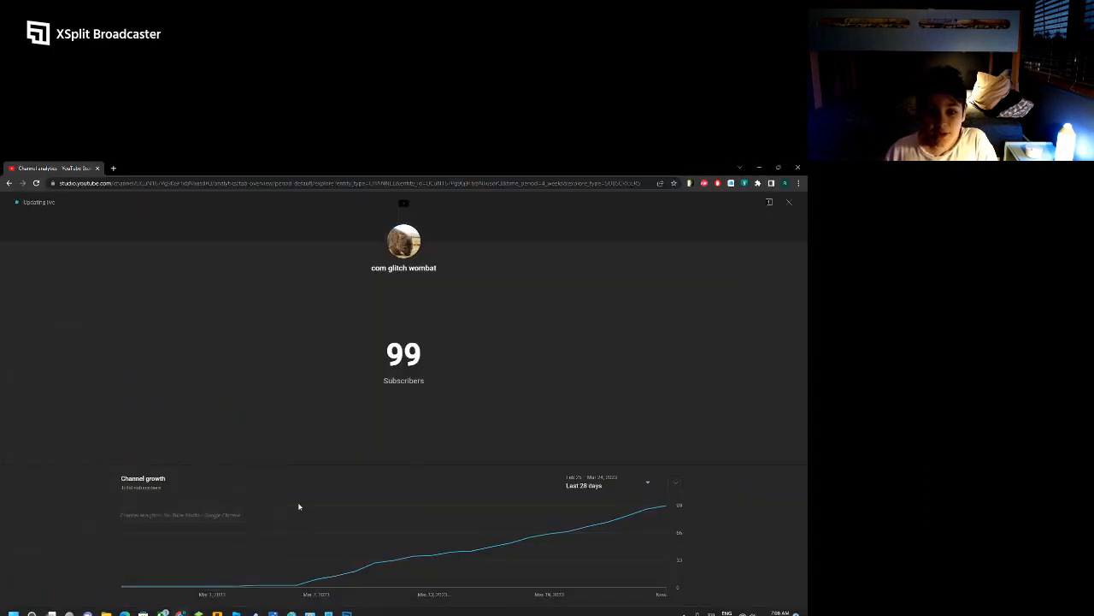
{"action": "mouse_move", "coordinate": [489, 428]}
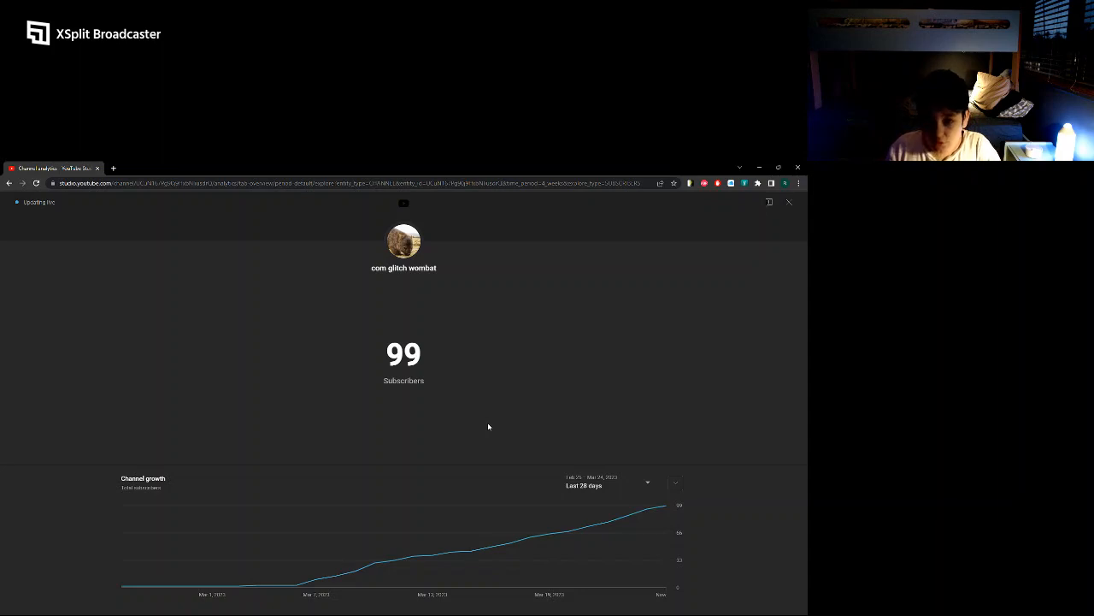
{"action": "mouse_move", "coordinate": [509, 426]}
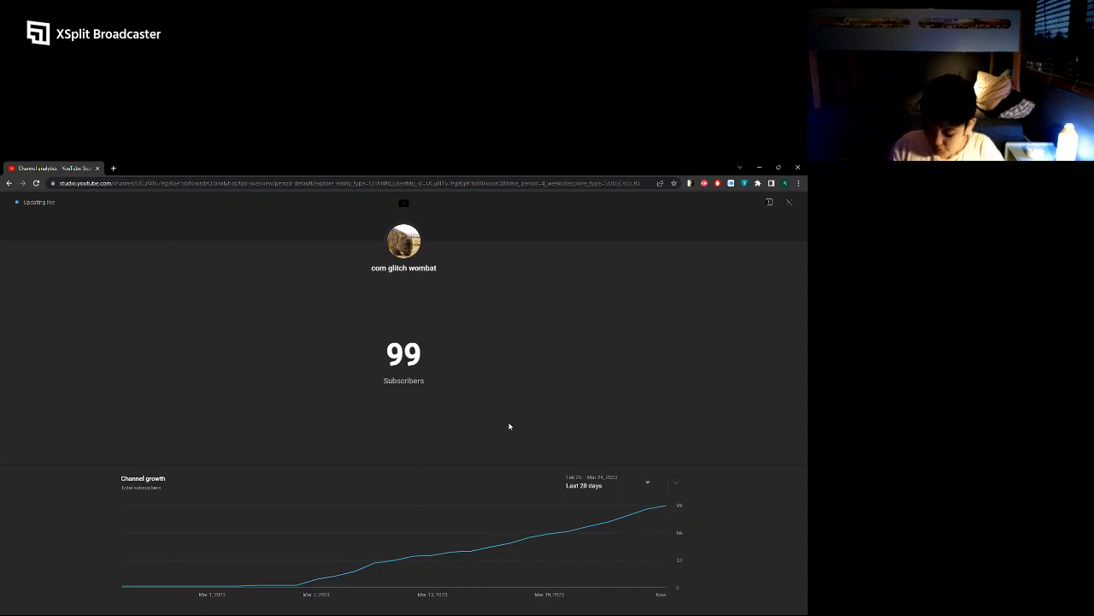
{"action": "mouse_move", "coordinate": [539, 426]}
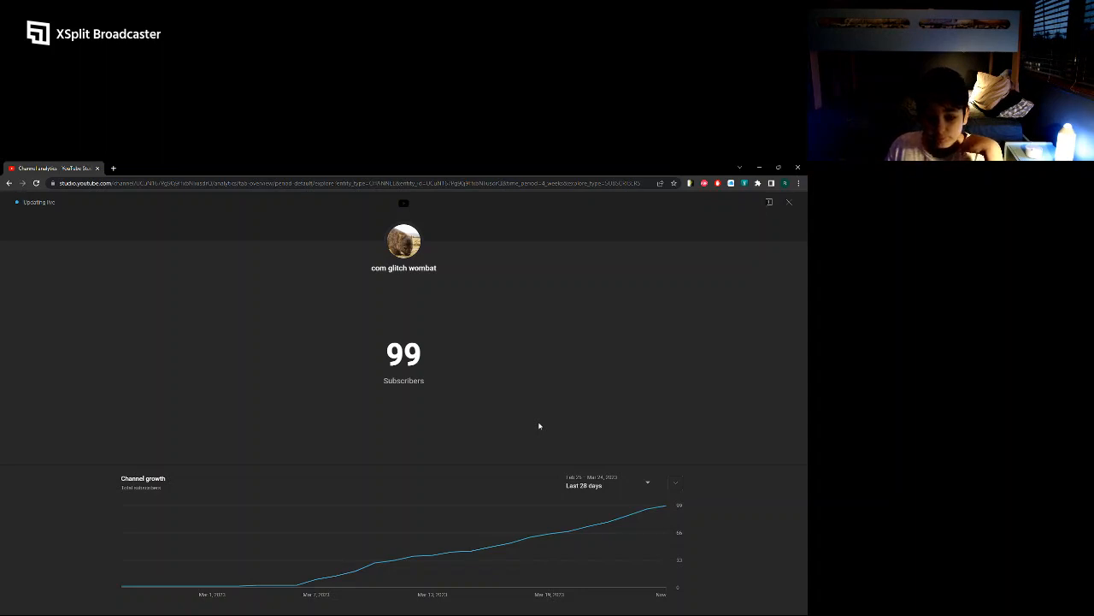
{"action": "mouse_move", "coordinate": [21, 201]}
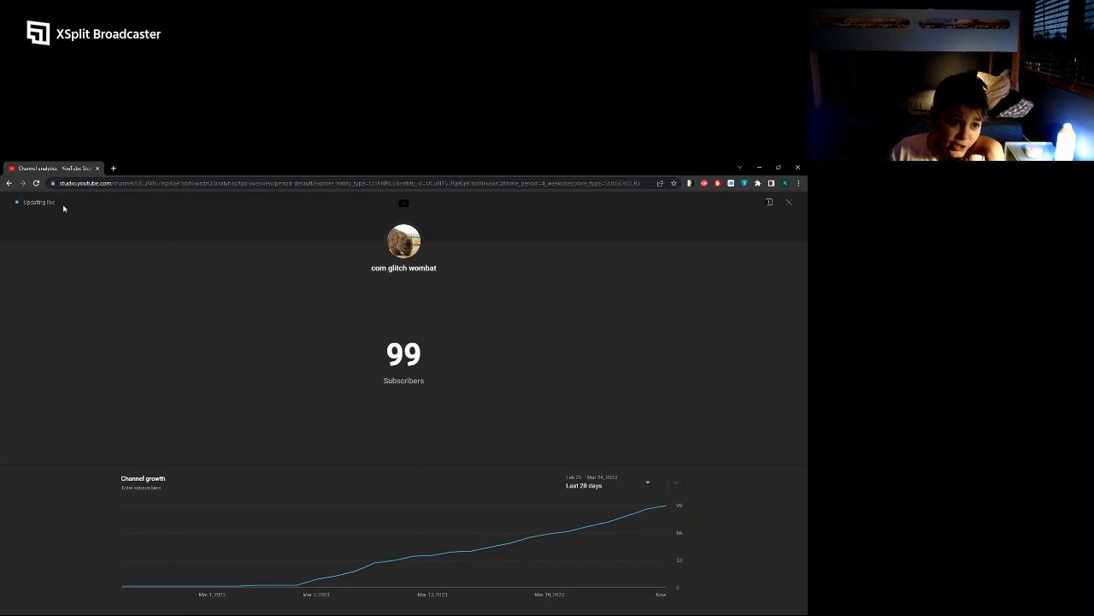
{"action": "mouse_move", "coordinate": [237, 342]}
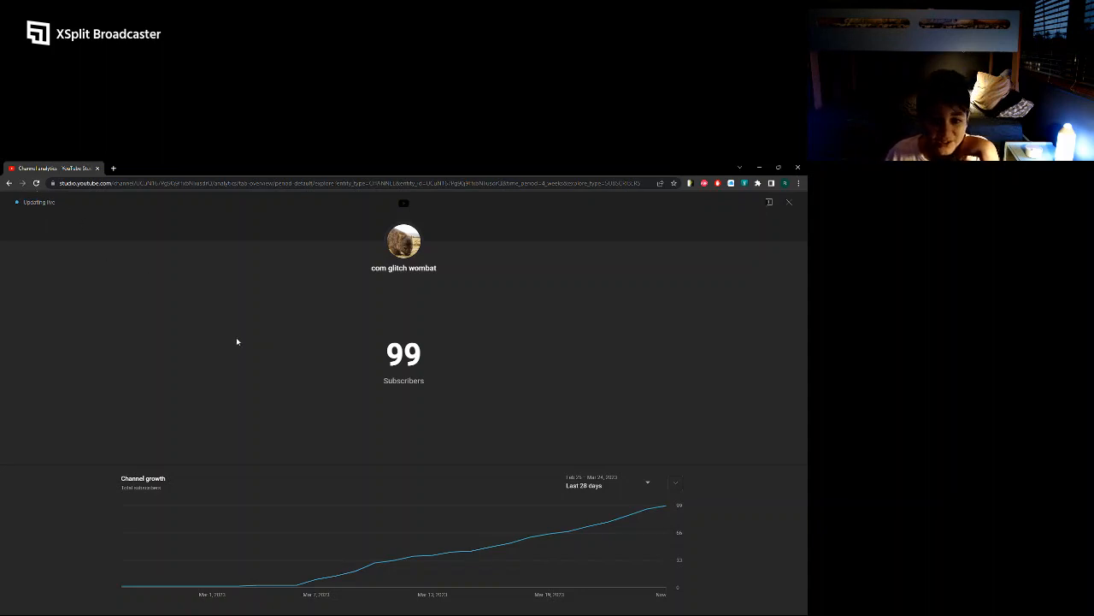
{"action": "mouse_move", "coordinate": [239, 332]}
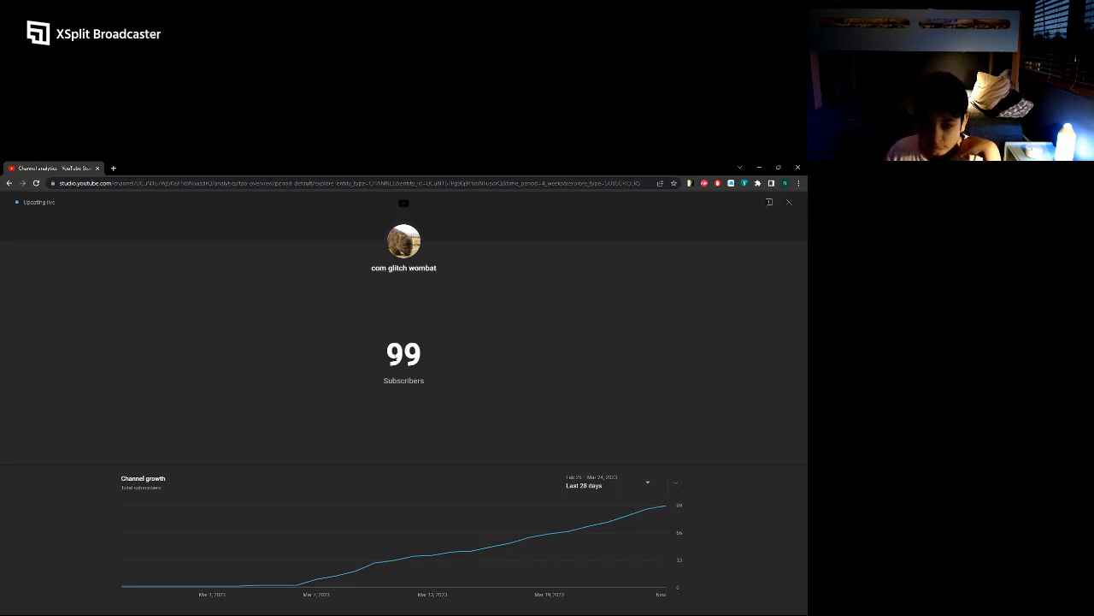
{"action": "mouse_move", "coordinate": [539, 363]}
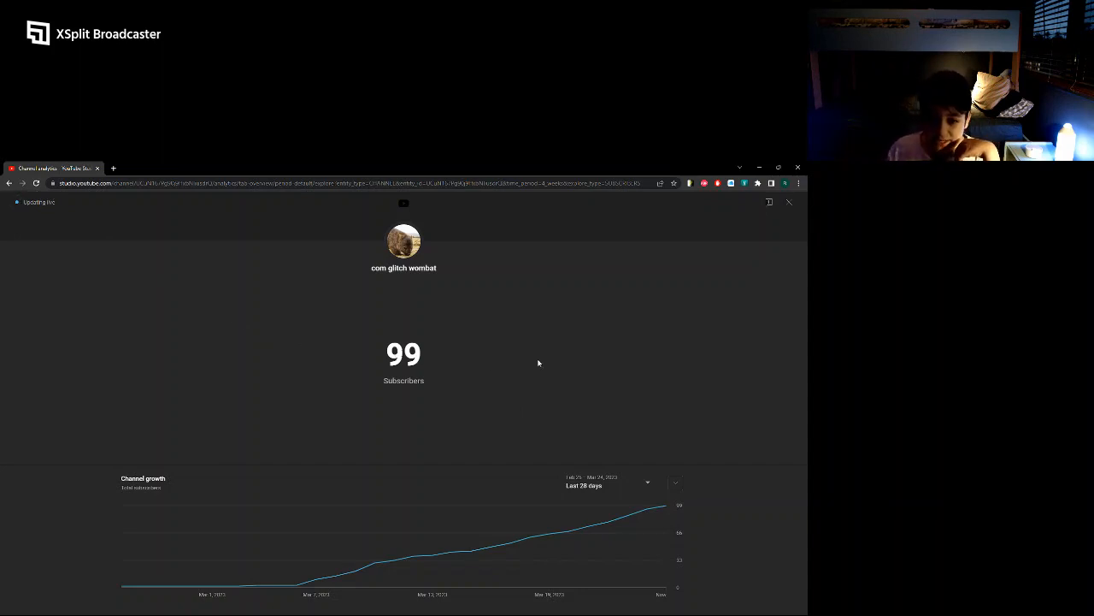
Step: Select the 99 subscriber count, then reload the analytics page so it reads 100 subscribers
{"action": "double_click", "coordinate": [404, 352]}
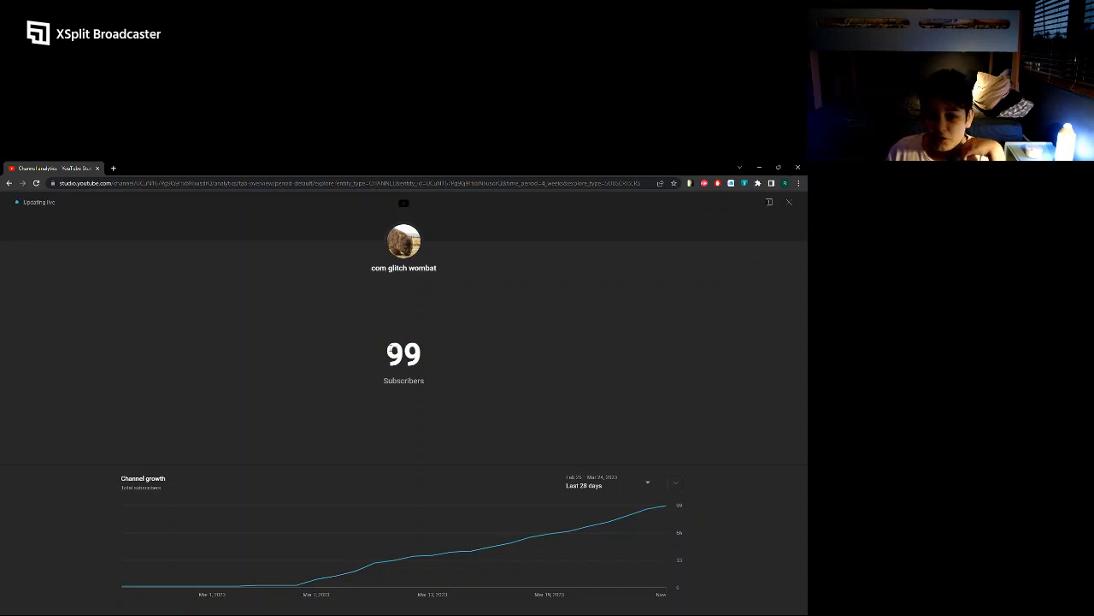
{"action": "double_click", "coordinate": [404, 352]}
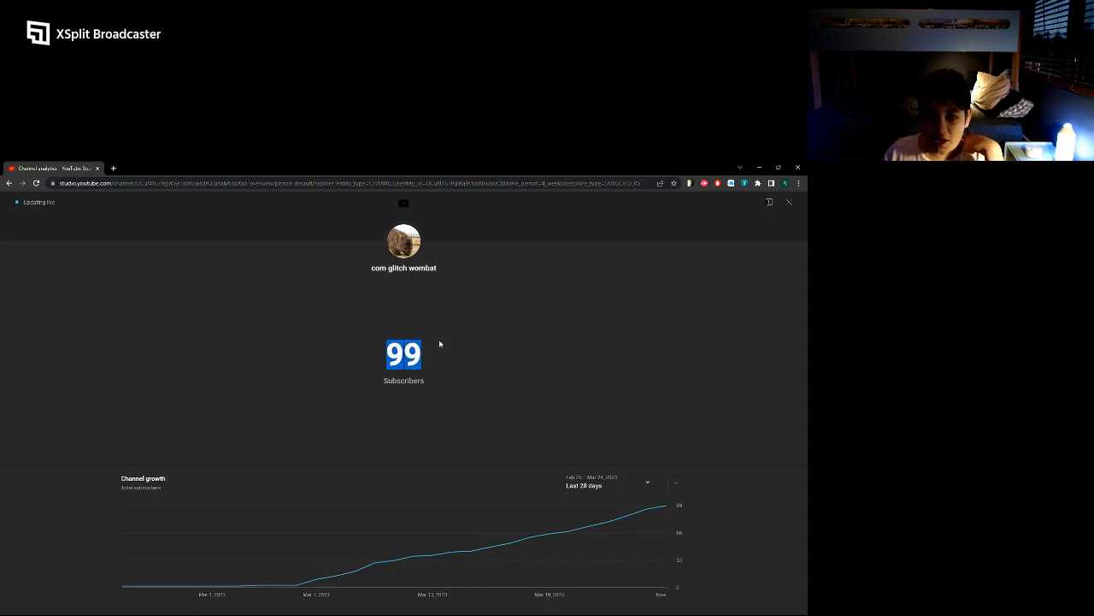
{"action": "mouse_move", "coordinate": [427, 354]}
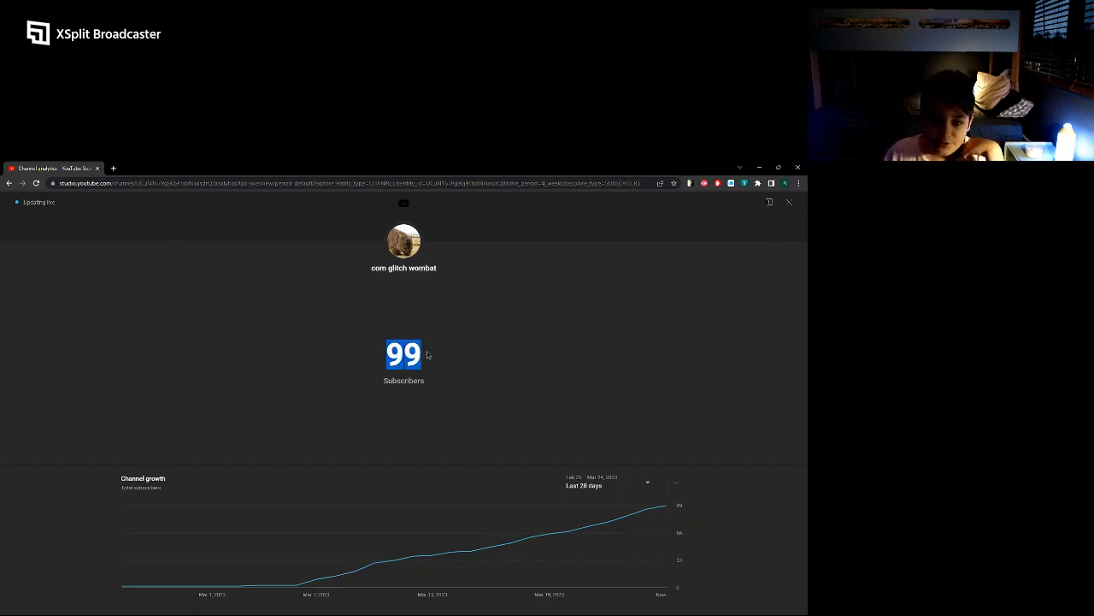
{"action": "mouse_move", "coordinate": [465, 352]}
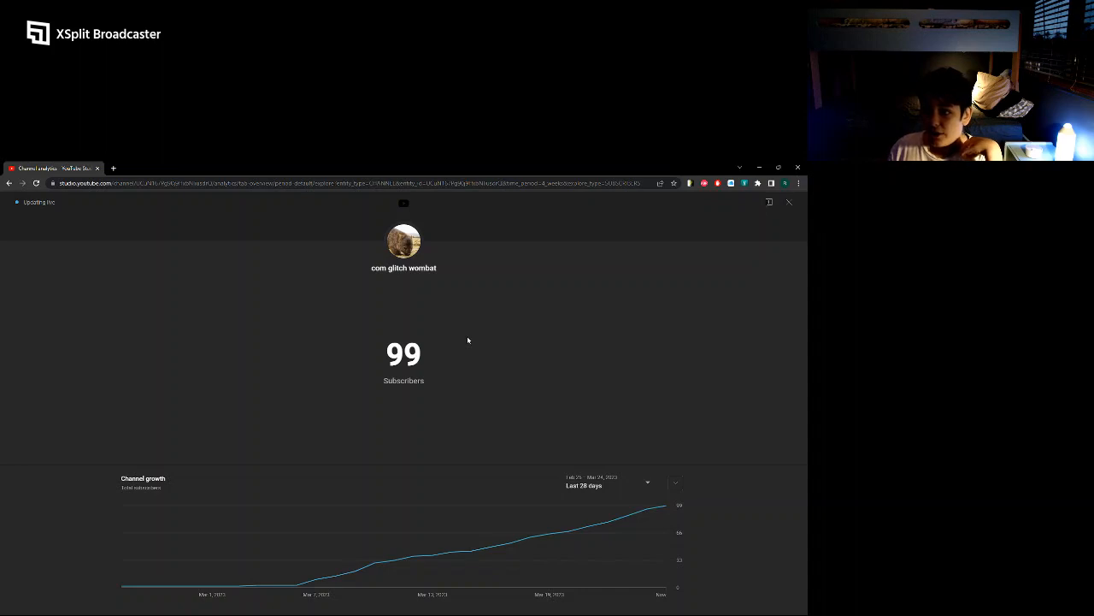
{"action": "mouse_move", "coordinate": [504, 328]}
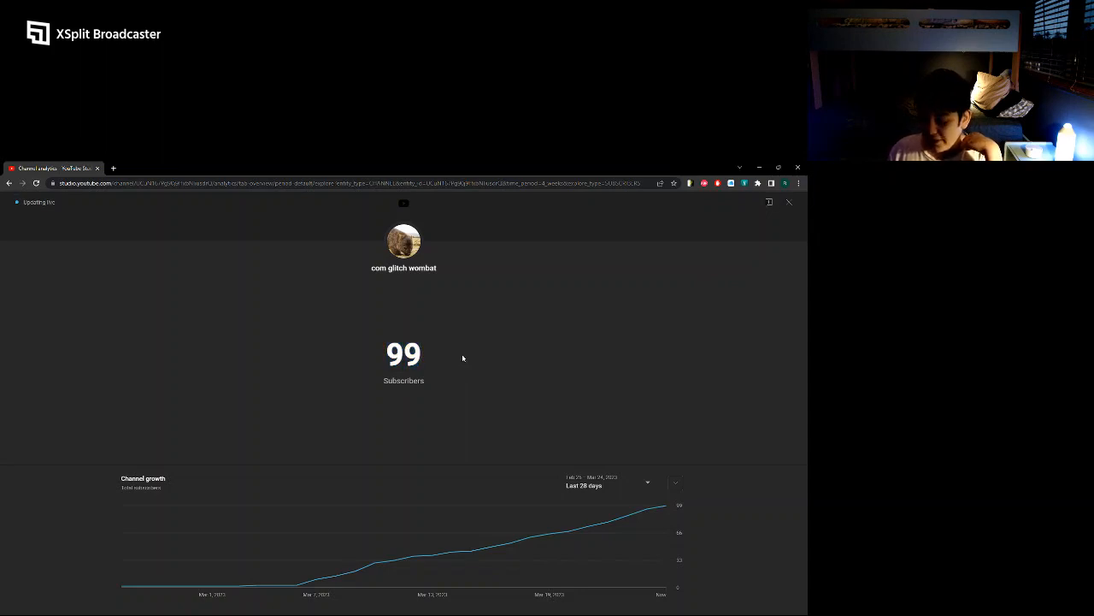
{"action": "mouse_move", "coordinate": [479, 349]}
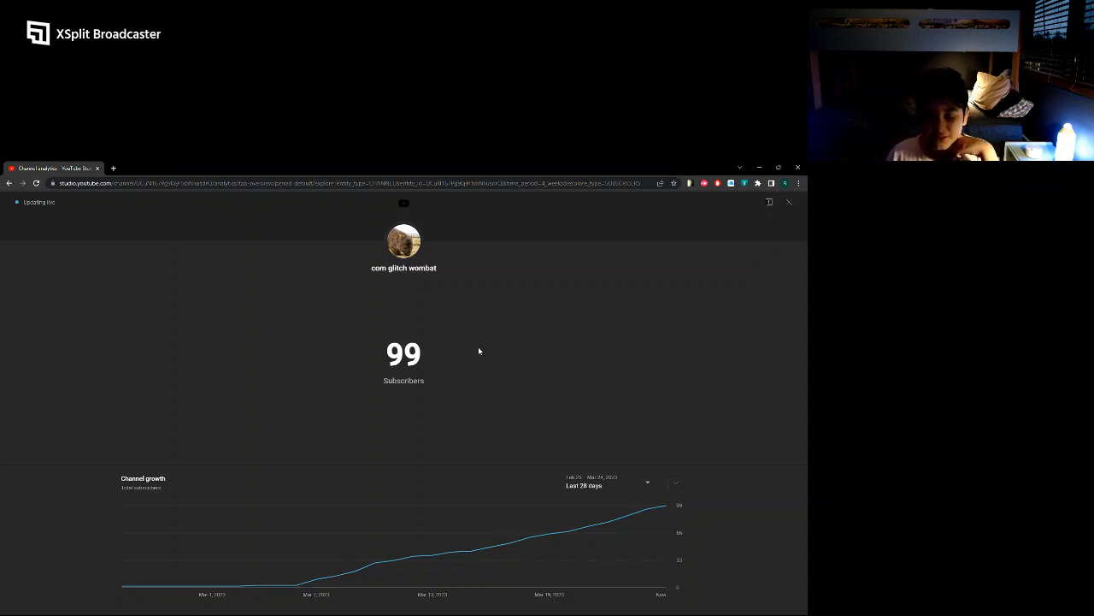
{"action": "mouse_move", "coordinate": [497, 350]}
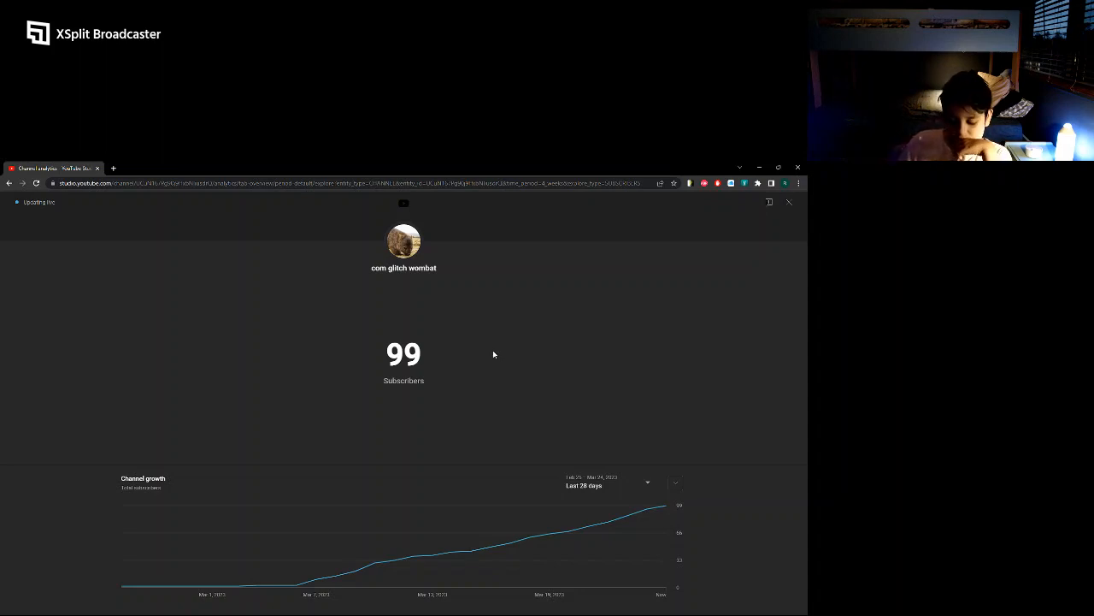
{"action": "mouse_move", "coordinate": [485, 349]}
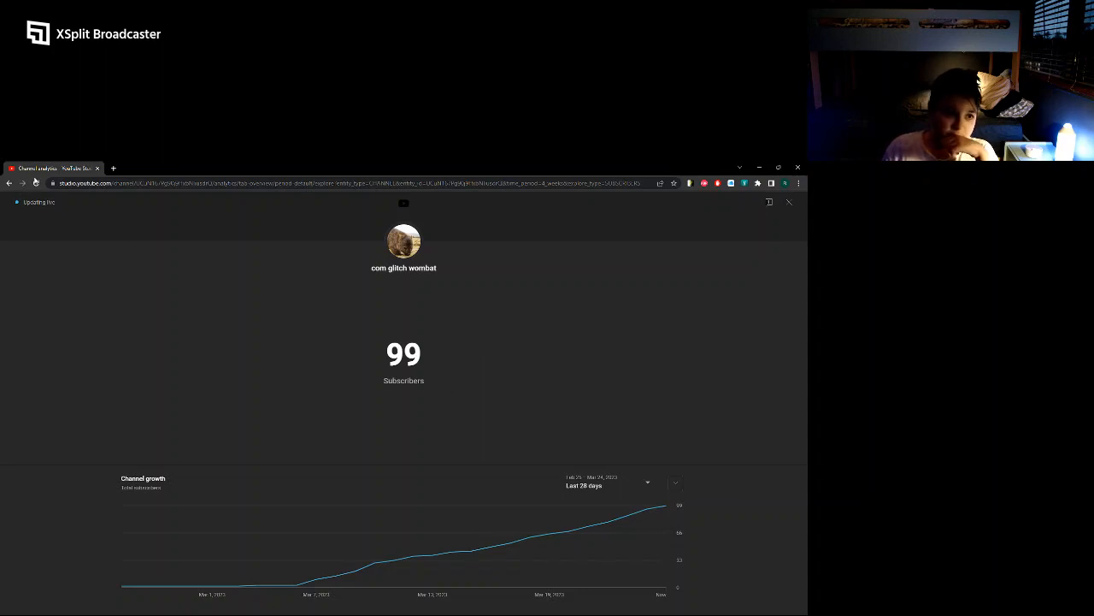
{"action": "left_click", "coordinate": [36, 183]}
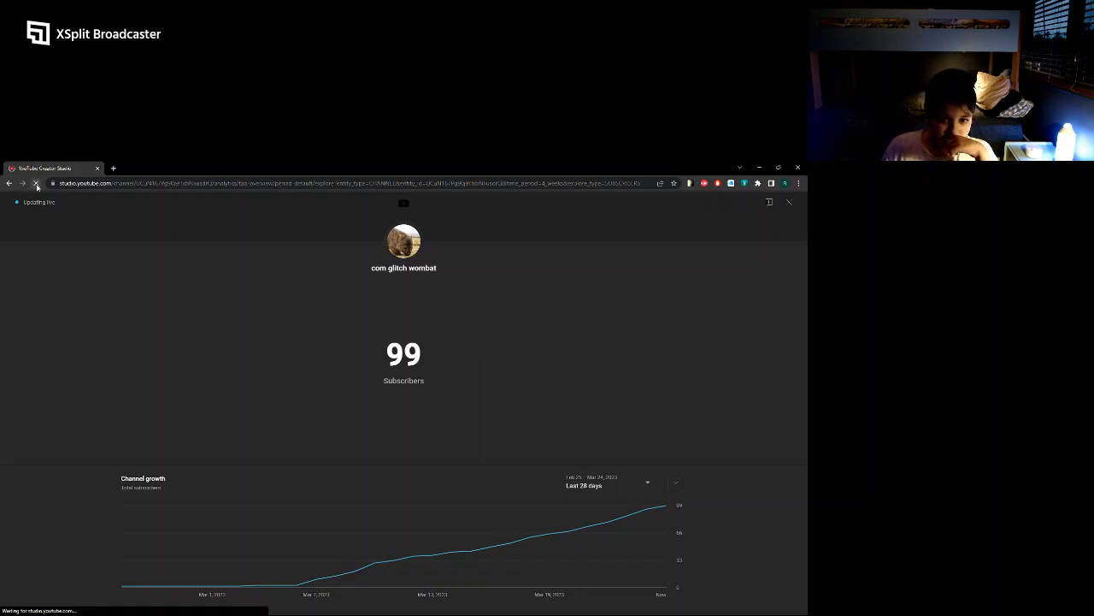
{"action": "left_click", "coordinate": [35, 181]}
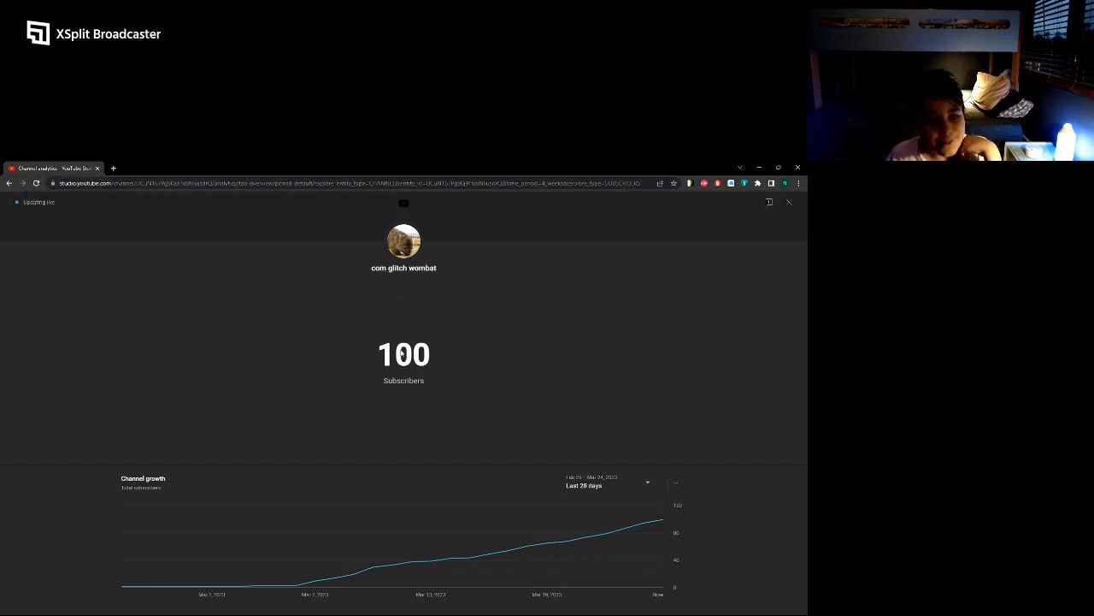
{"action": "double_click", "coordinate": [404, 354]}
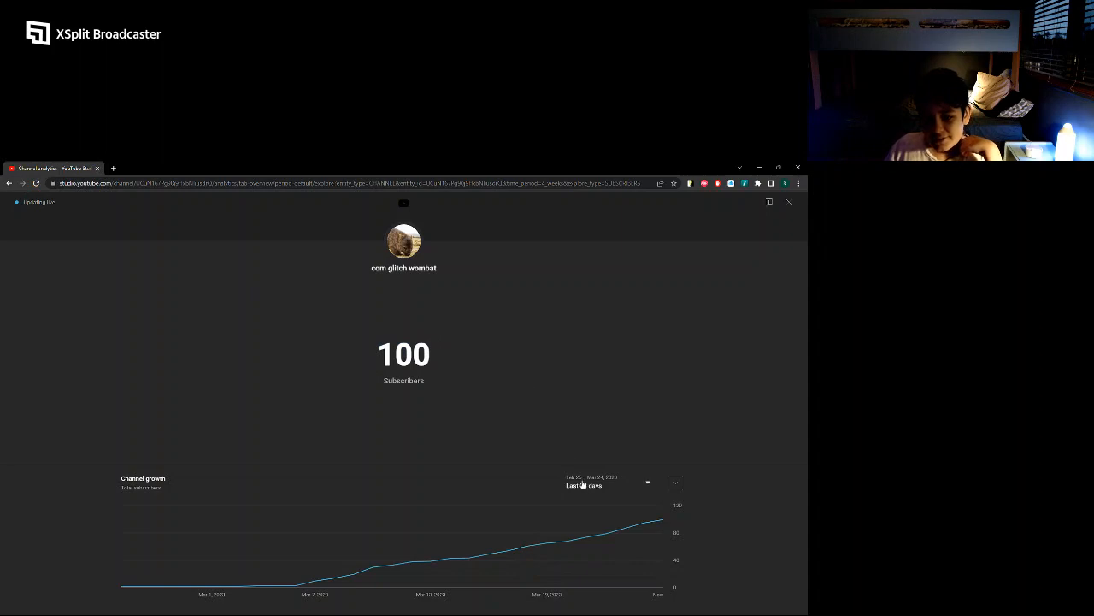
Step: Switch the Channel growth card's date range from Last 28 days to Last 90 days
{"action": "left_click", "coordinate": [609, 482]}
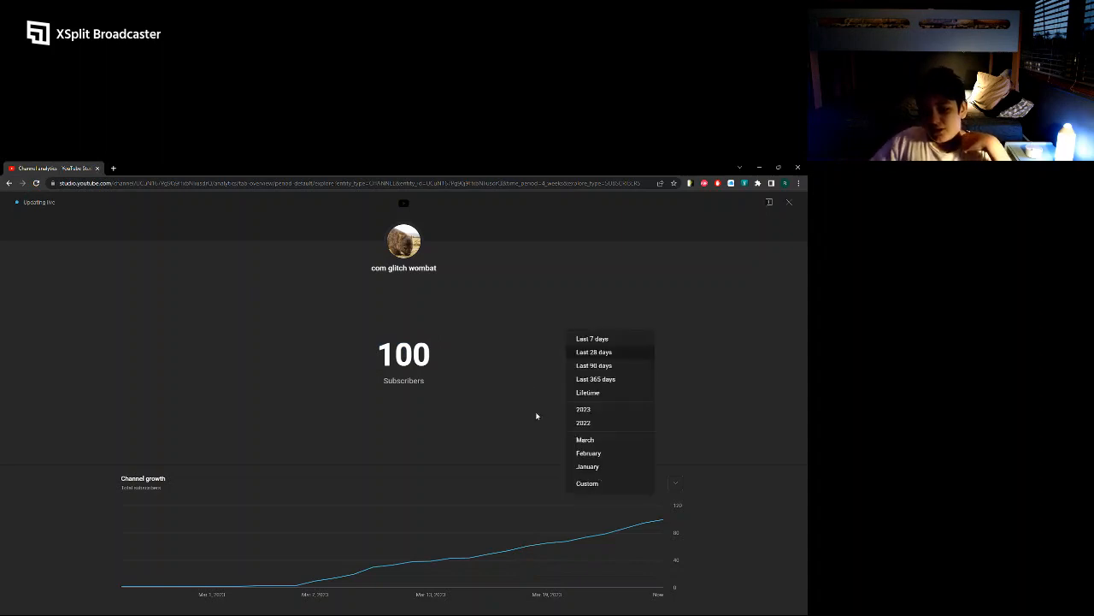
{"action": "mouse_move", "coordinate": [592, 371]}
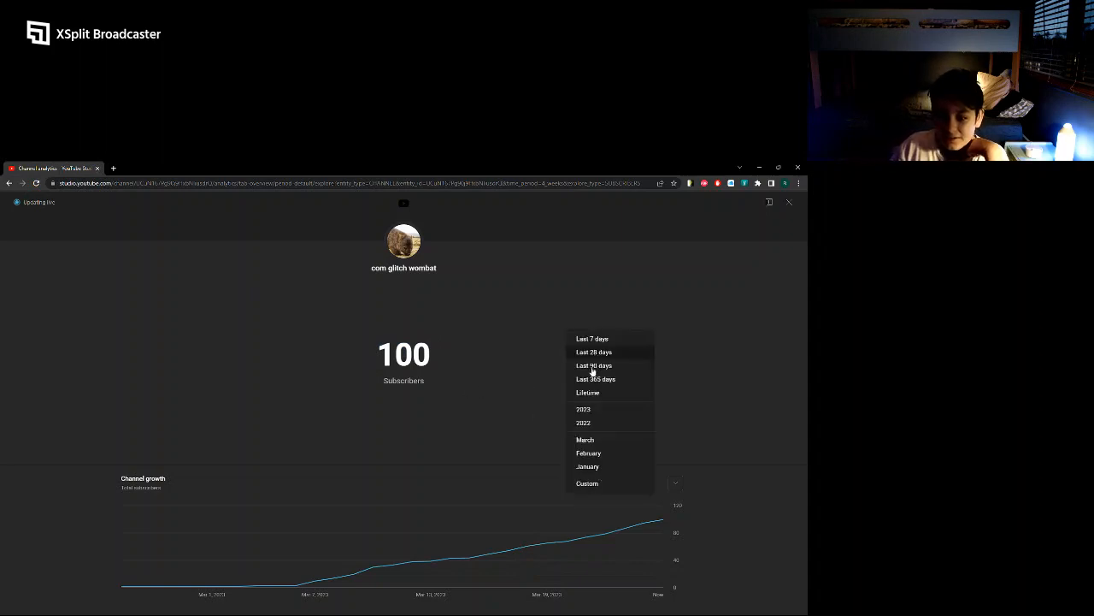
{"action": "left_click", "coordinate": [594, 366]}
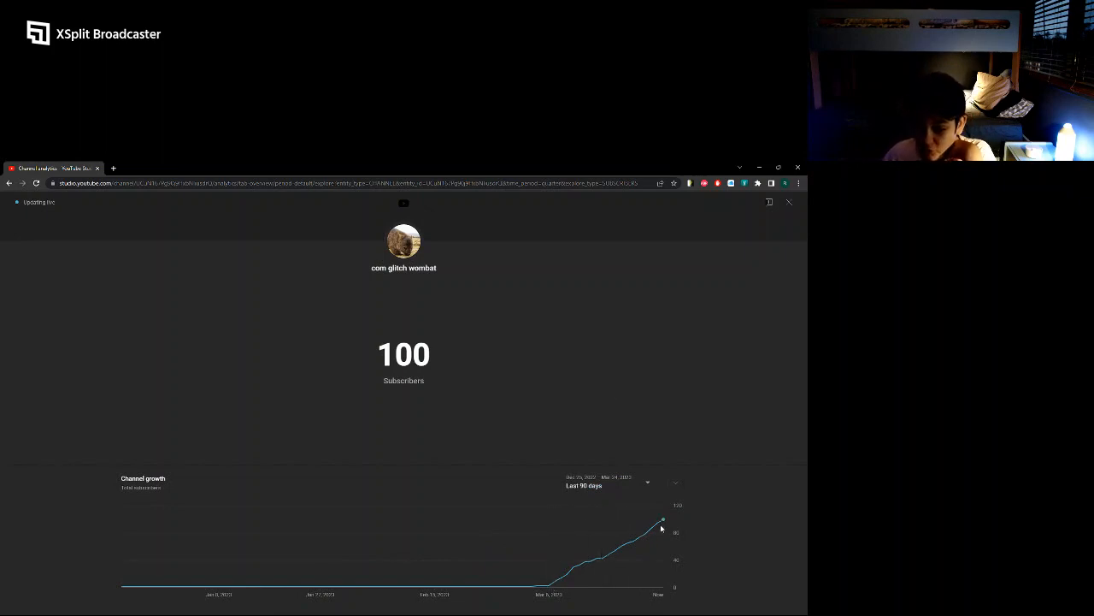
{"action": "mouse_move", "coordinate": [643, 541]}
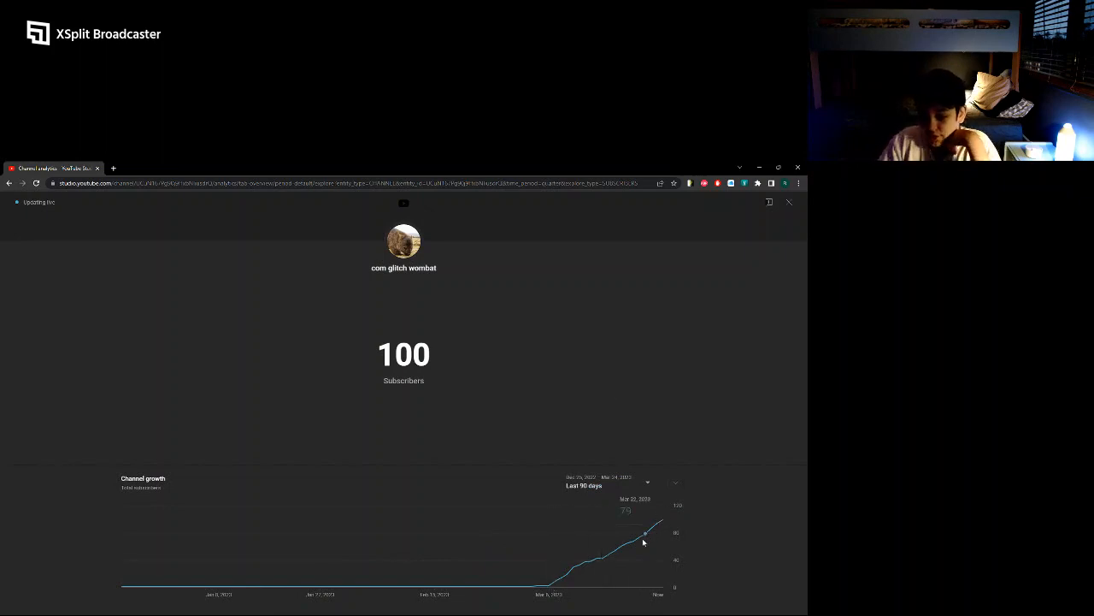
{"action": "mouse_move", "coordinate": [581, 563]}
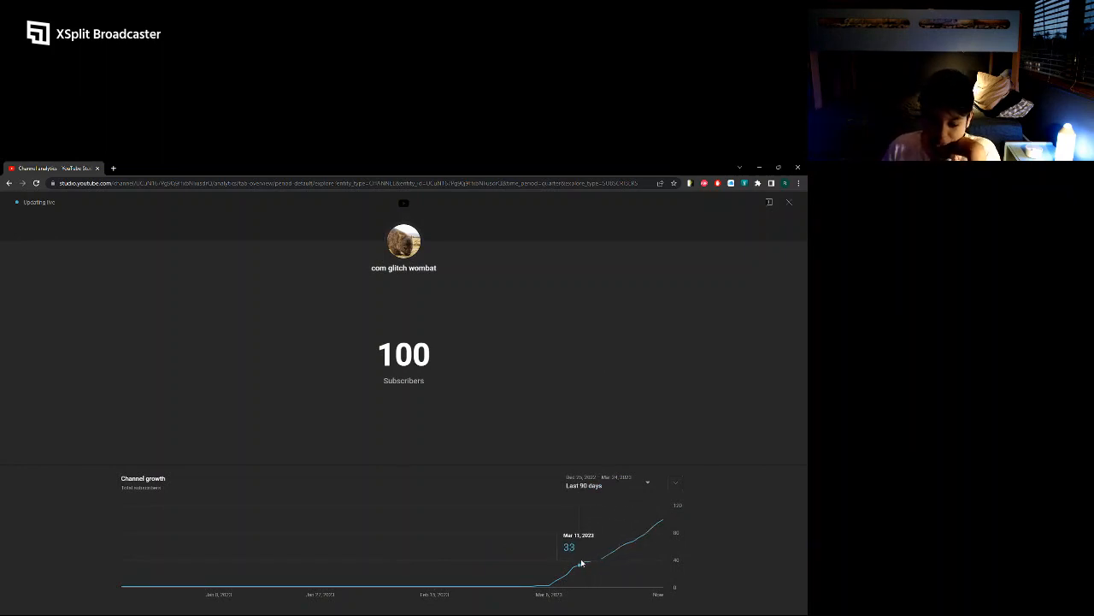
{"action": "mouse_move", "coordinate": [573, 551]}
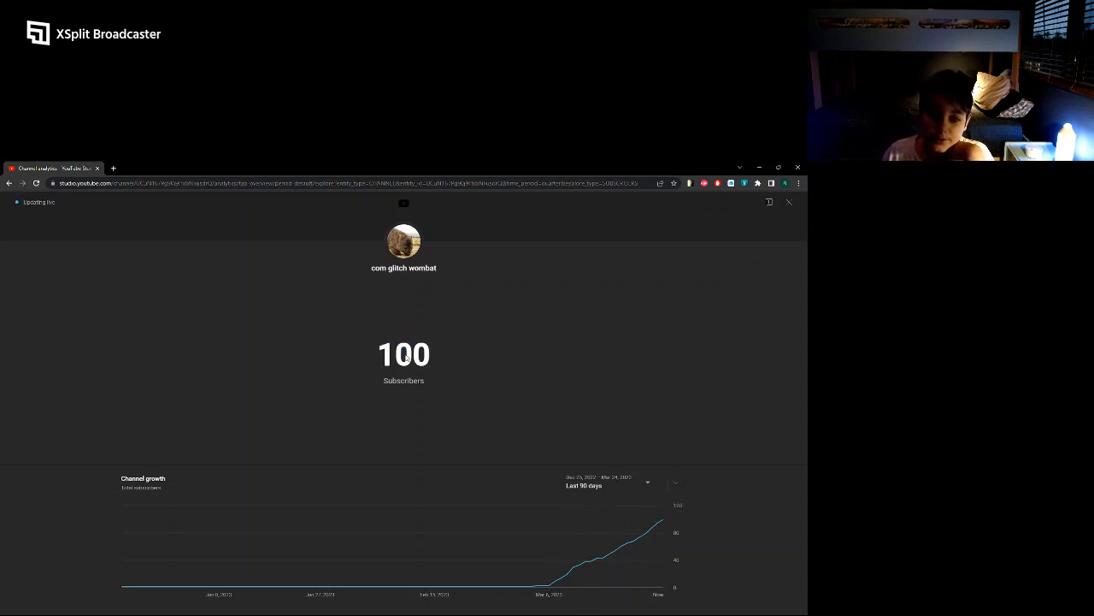
{"action": "double_click", "coordinate": [403, 354]}
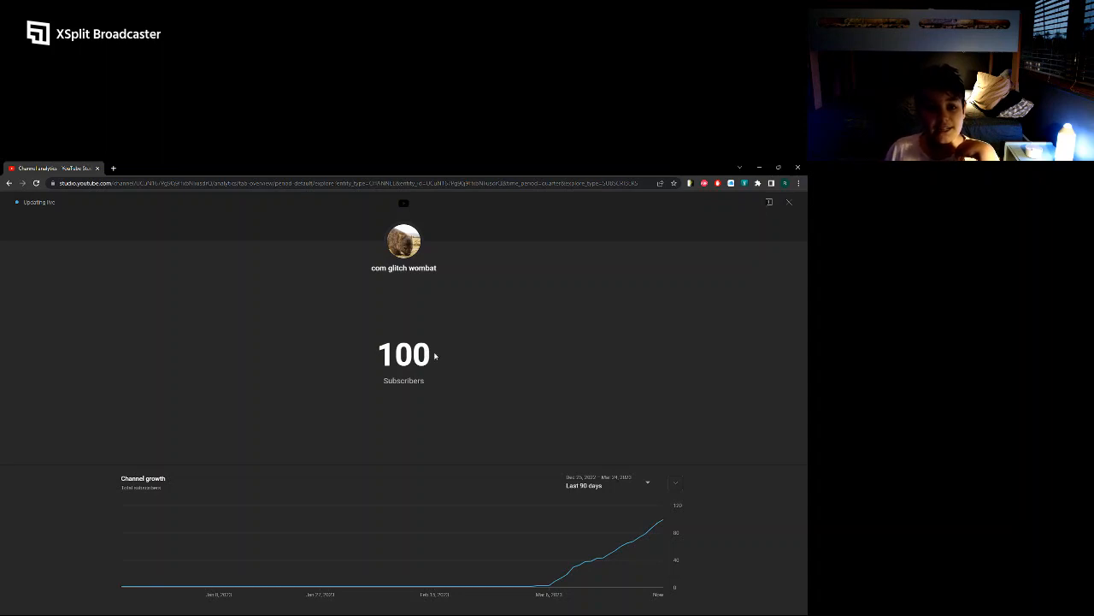
{"action": "mouse_move", "coordinate": [502, 370]}
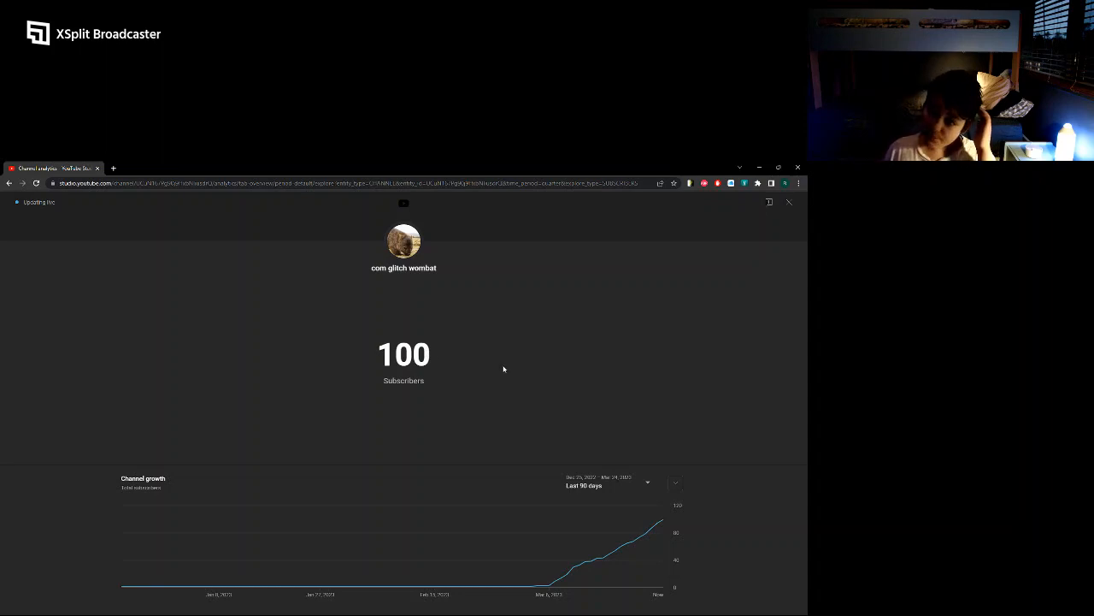
{"action": "mouse_move", "coordinate": [474, 354]}
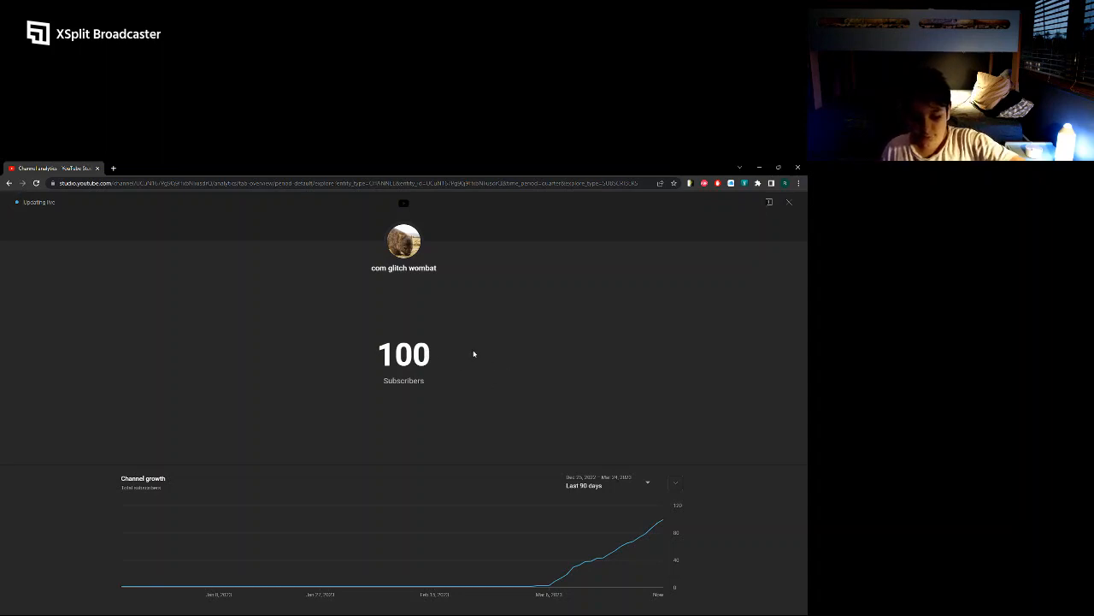
{"action": "left_click", "coordinate": [13, 605]}
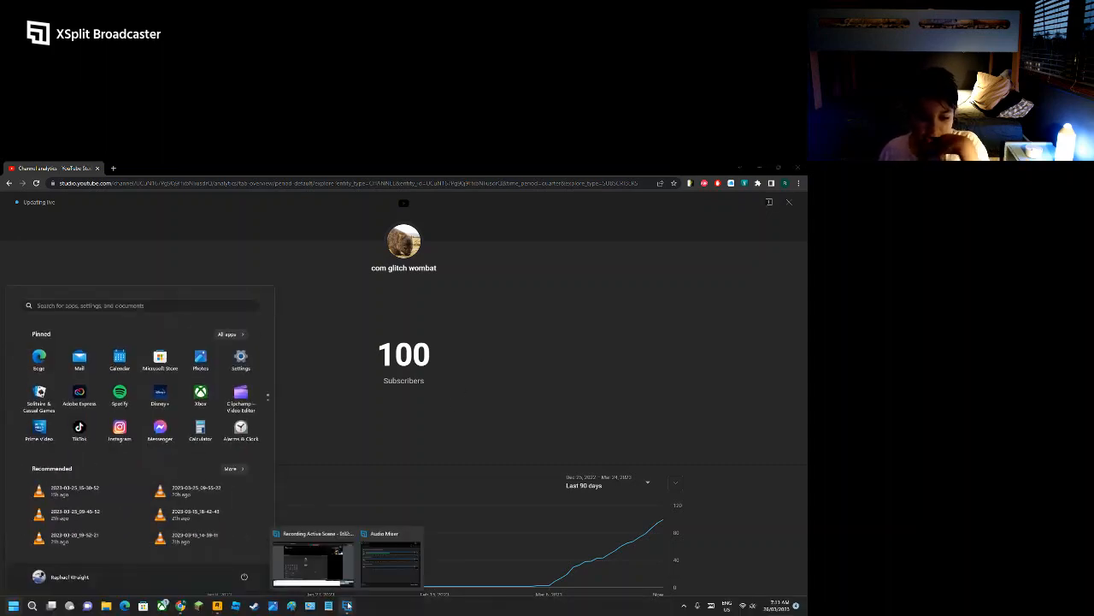
{"action": "left_click", "coordinate": [315, 561]}
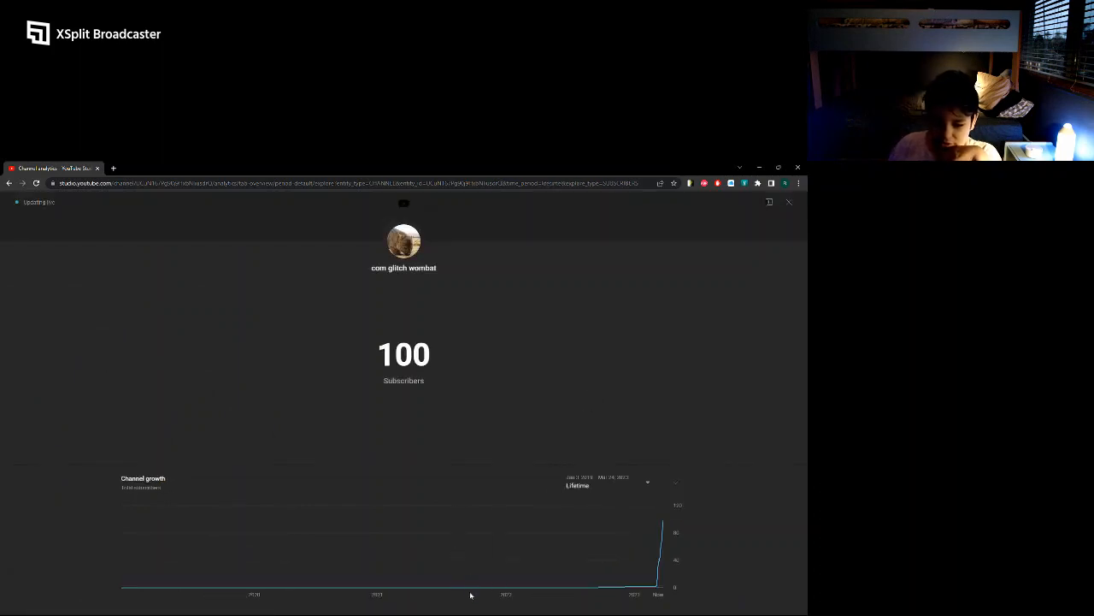
{"action": "mouse_move", "coordinate": [565, 589]}
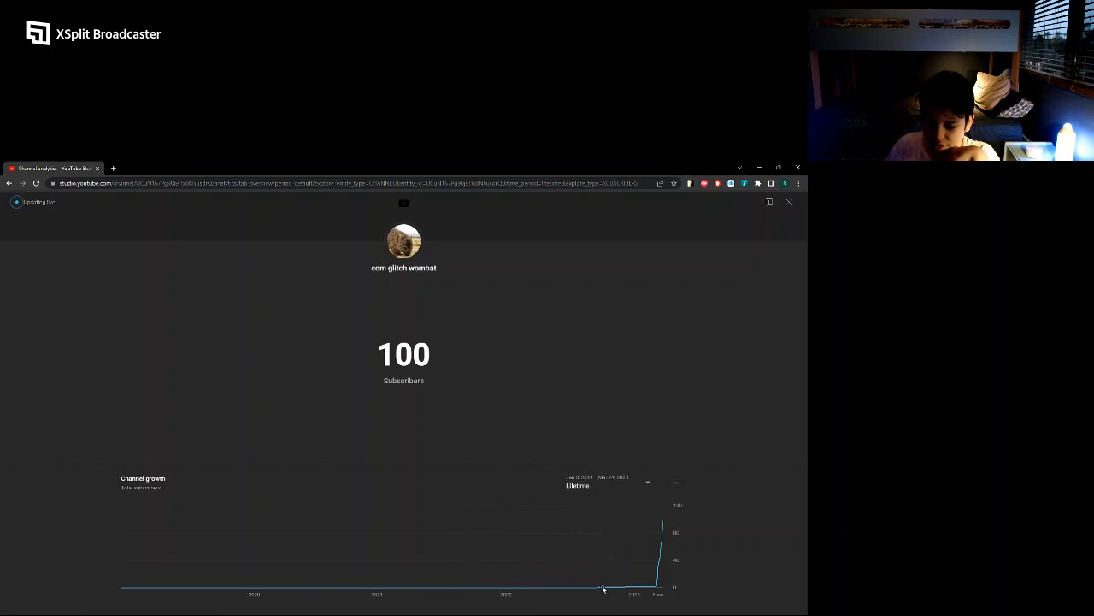
{"action": "mouse_move", "coordinate": [602, 588]}
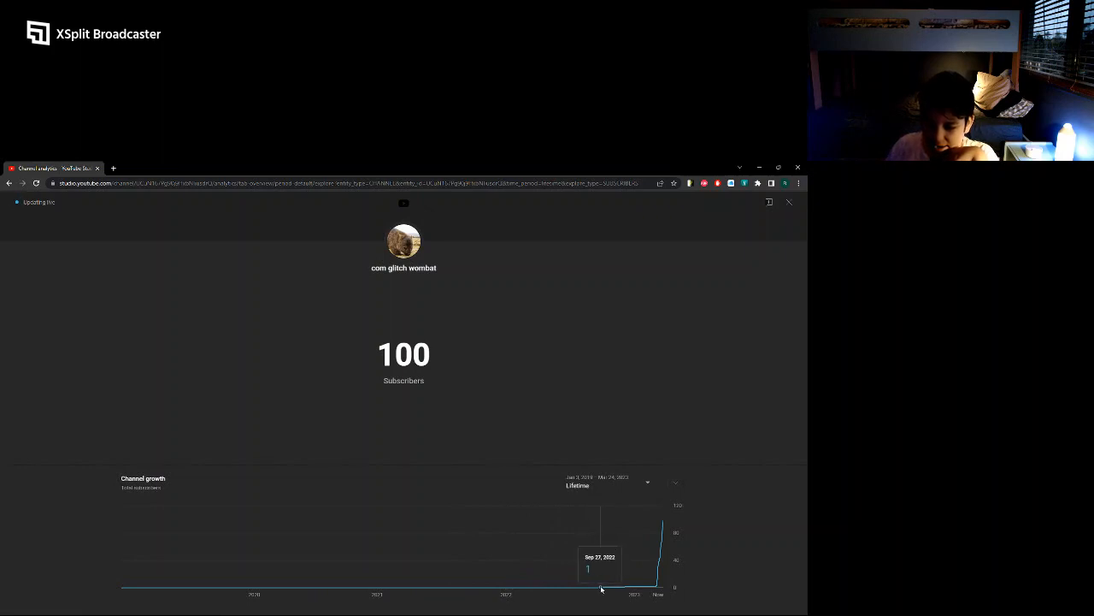
{"action": "mouse_move", "coordinate": [606, 589]}
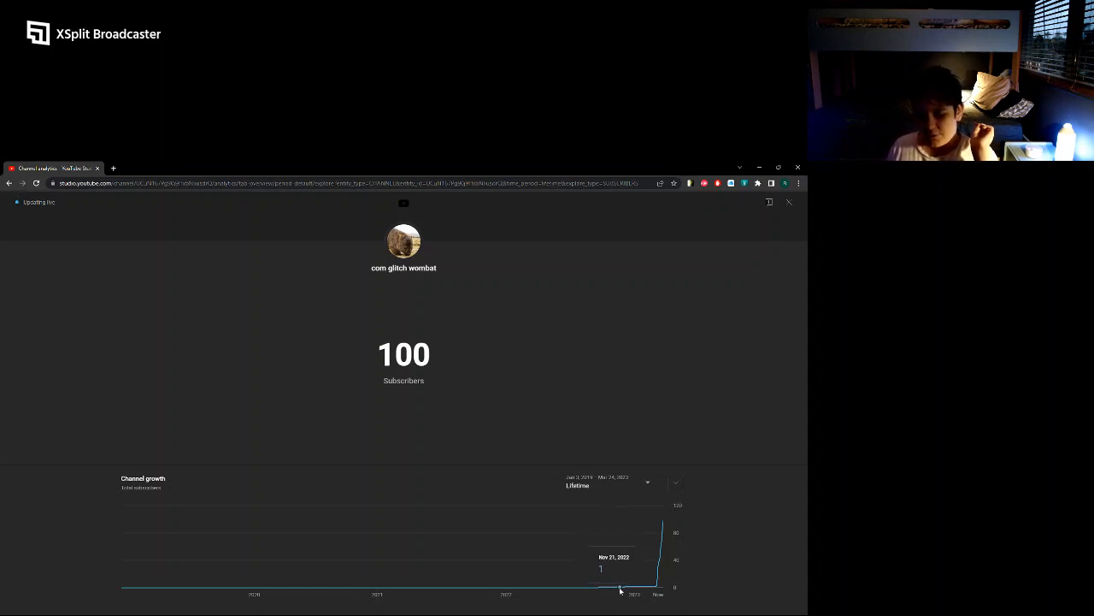
{"action": "mouse_move", "coordinate": [619, 588]}
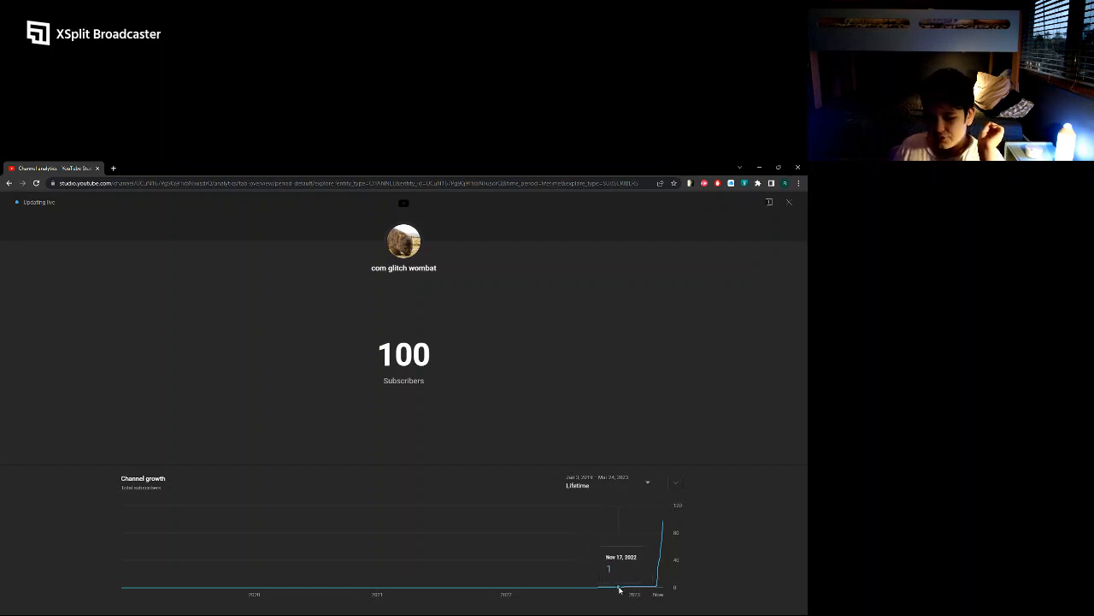
{"action": "mouse_move", "coordinate": [609, 588]}
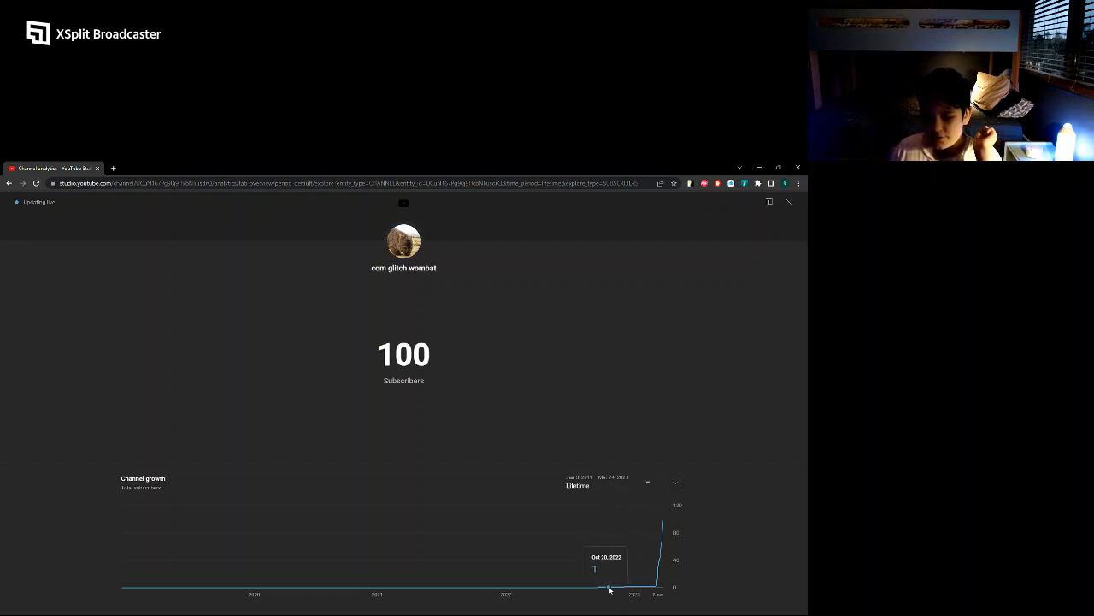
{"action": "mouse_move", "coordinate": [602, 588]}
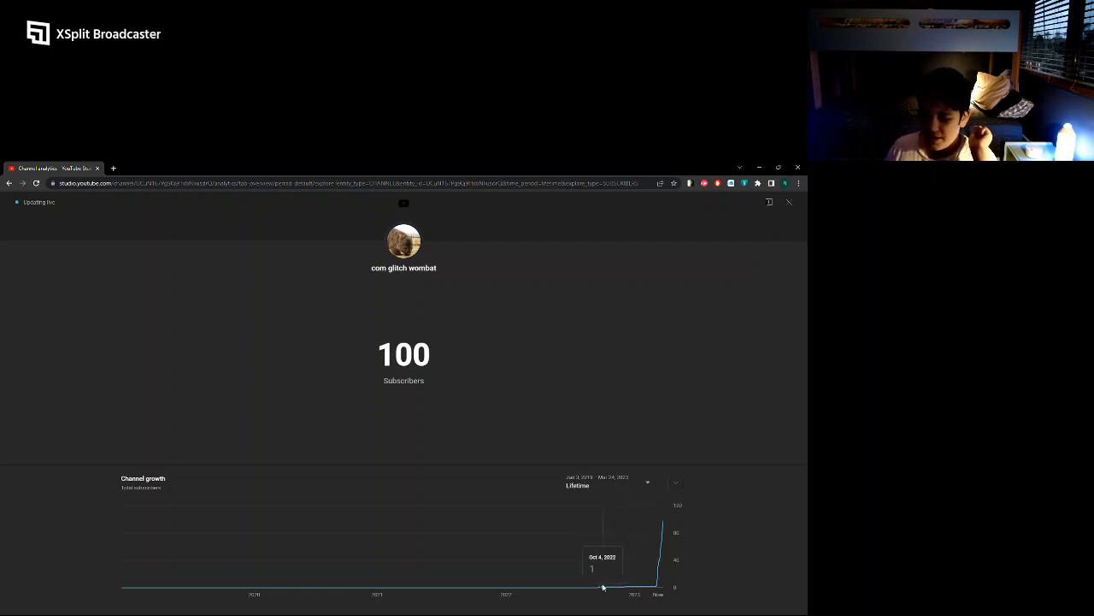
{"action": "mouse_move", "coordinate": [626, 588]}
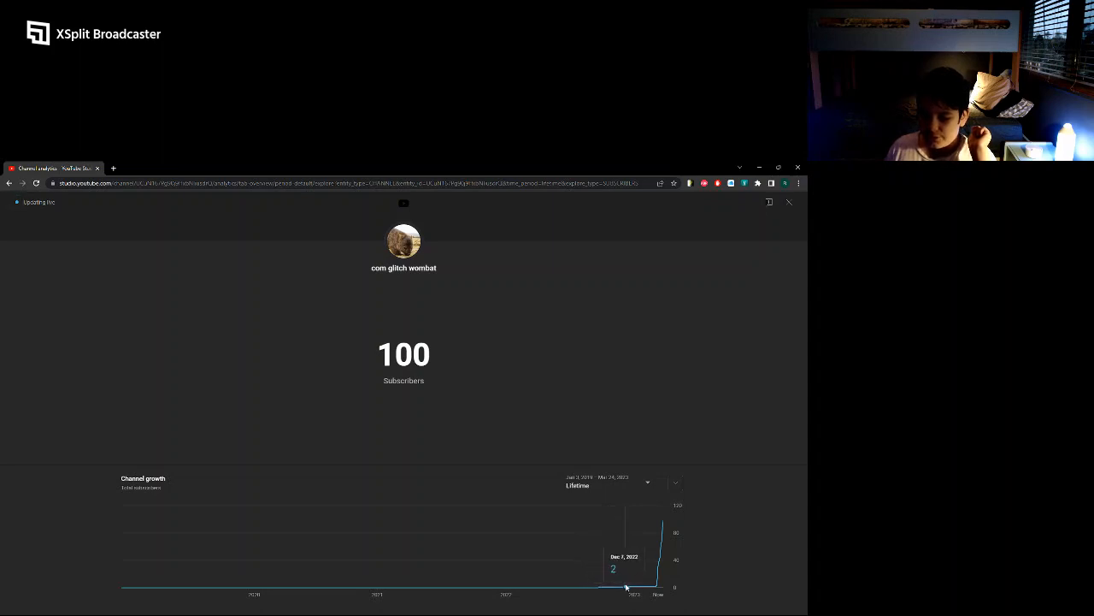
{"action": "mouse_move", "coordinate": [602, 592]}
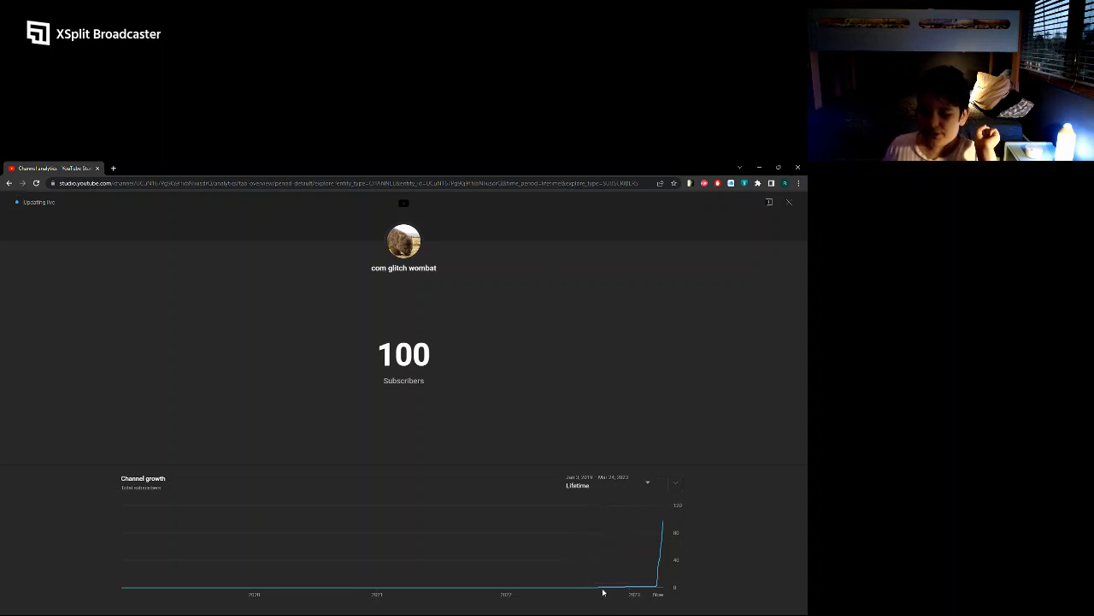
{"action": "mouse_move", "coordinate": [602, 588]}
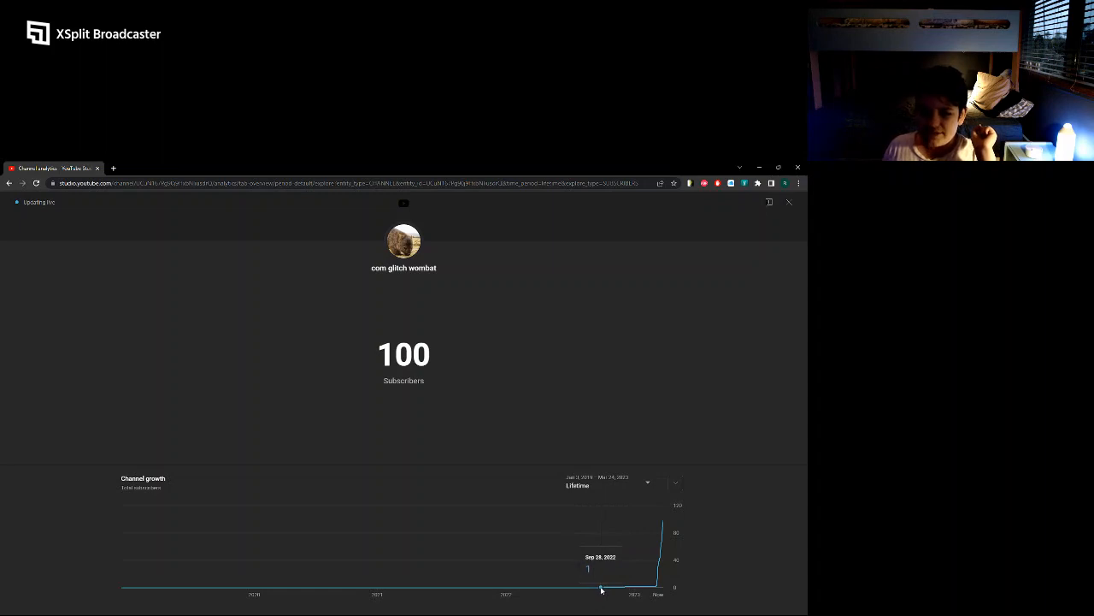
{"action": "mouse_move", "coordinate": [614, 589]}
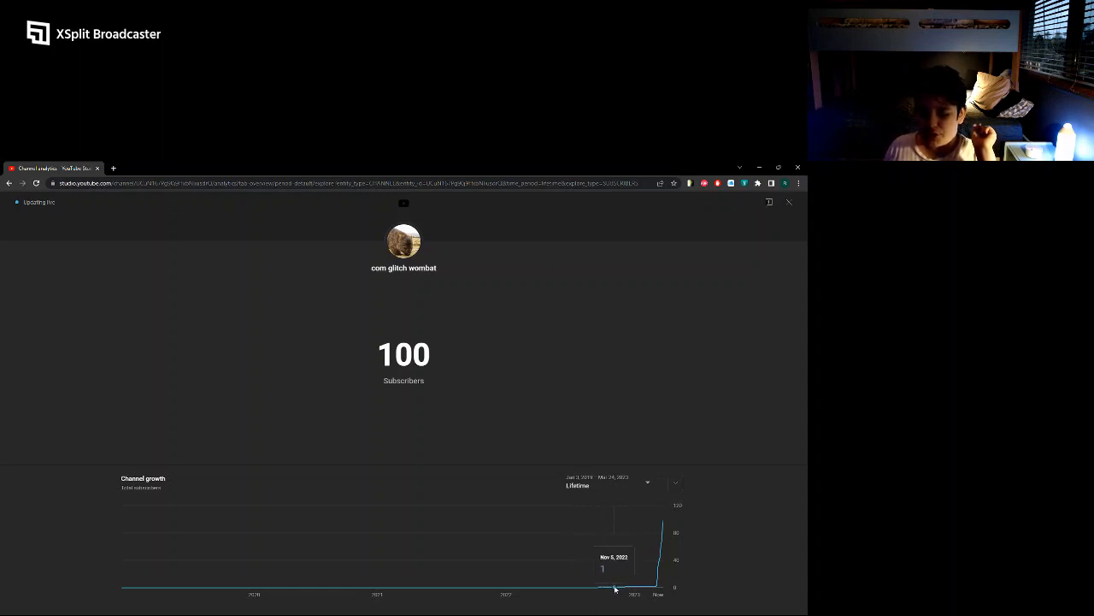
{"action": "mouse_move", "coordinate": [619, 589]}
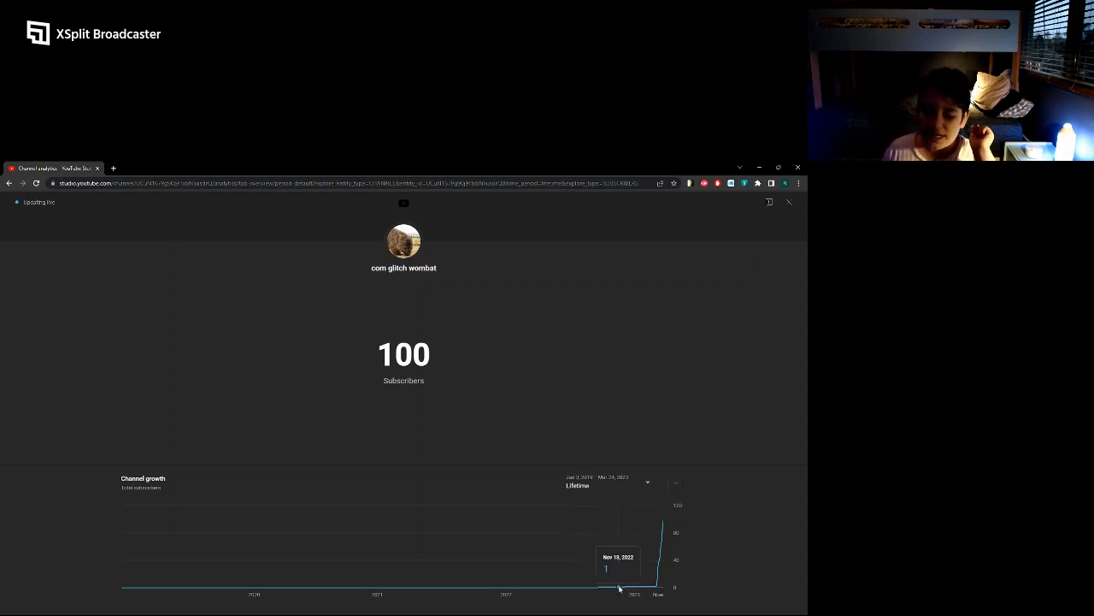
{"action": "mouse_move", "coordinate": [629, 588]}
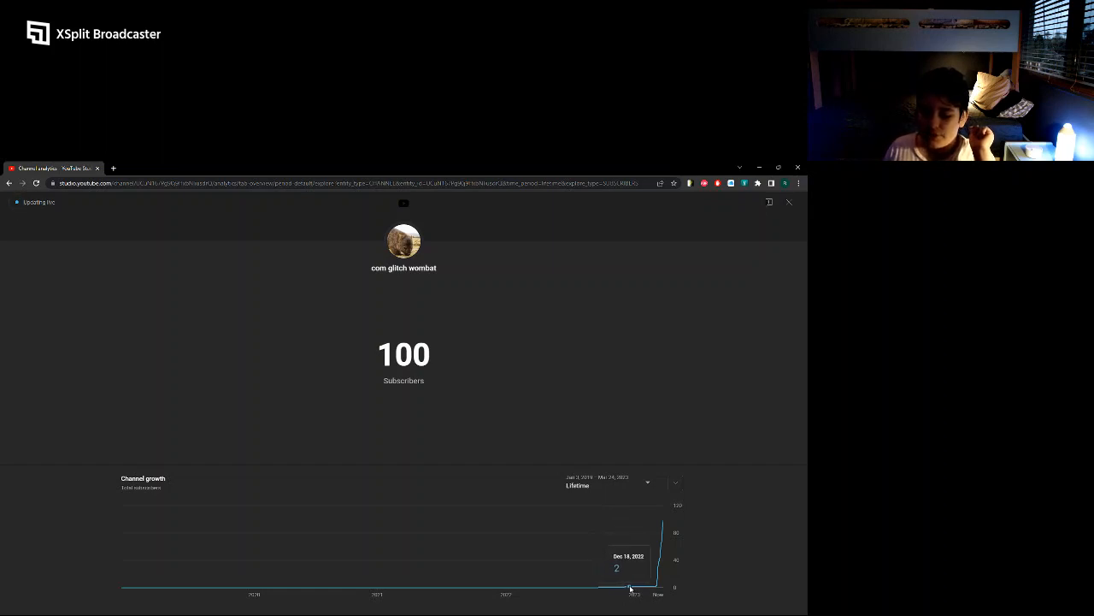
{"action": "mouse_move", "coordinate": [626, 589]}
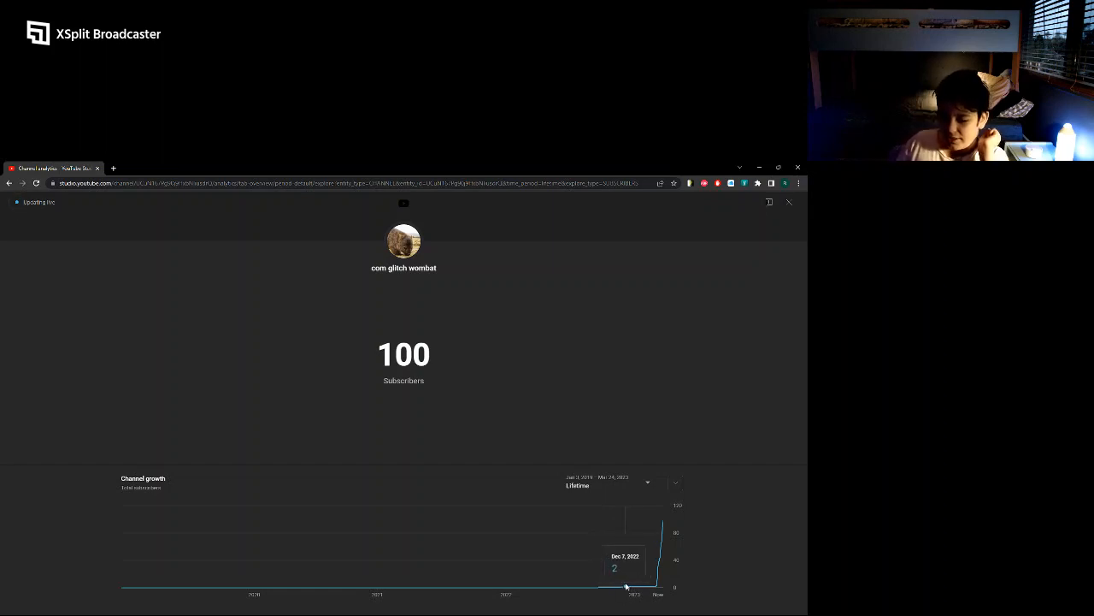
{"action": "mouse_move", "coordinate": [625, 586]}
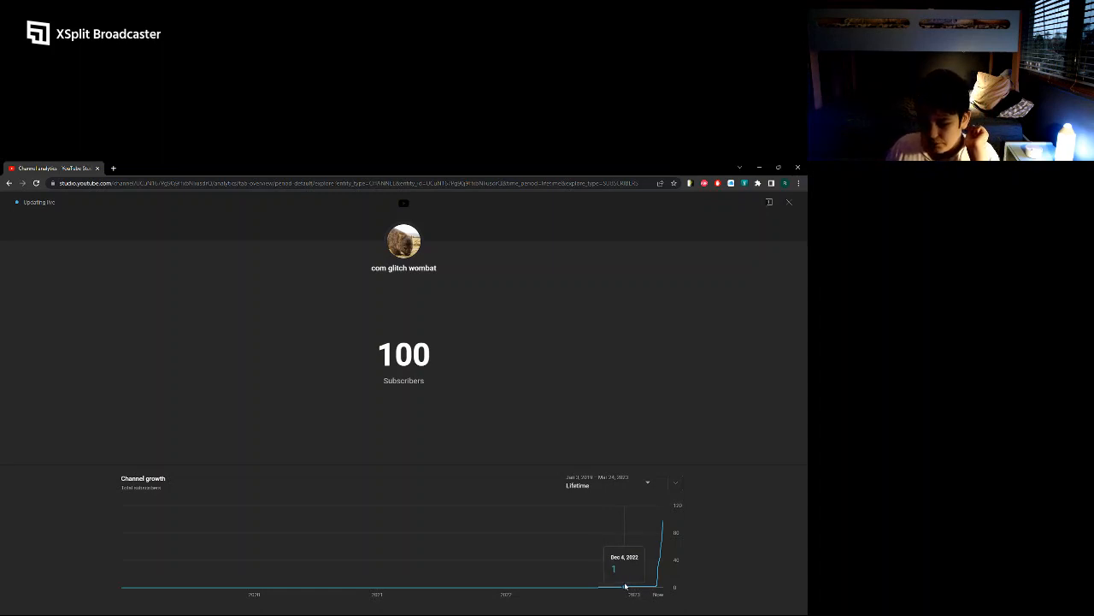
{"action": "mouse_move", "coordinate": [626, 588]}
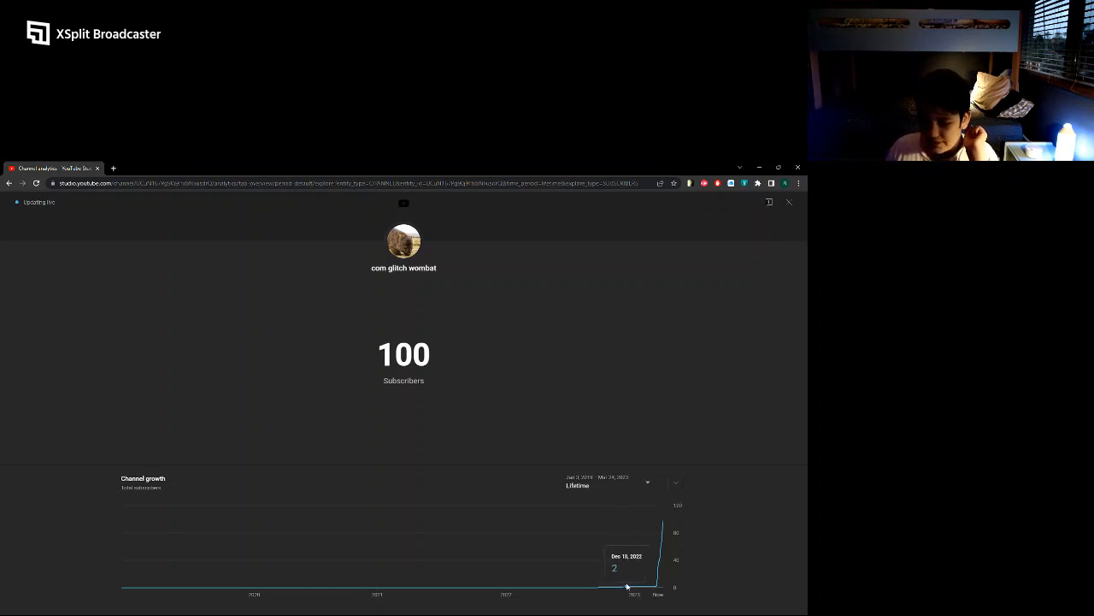
{"action": "mouse_move", "coordinate": [639, 588]}
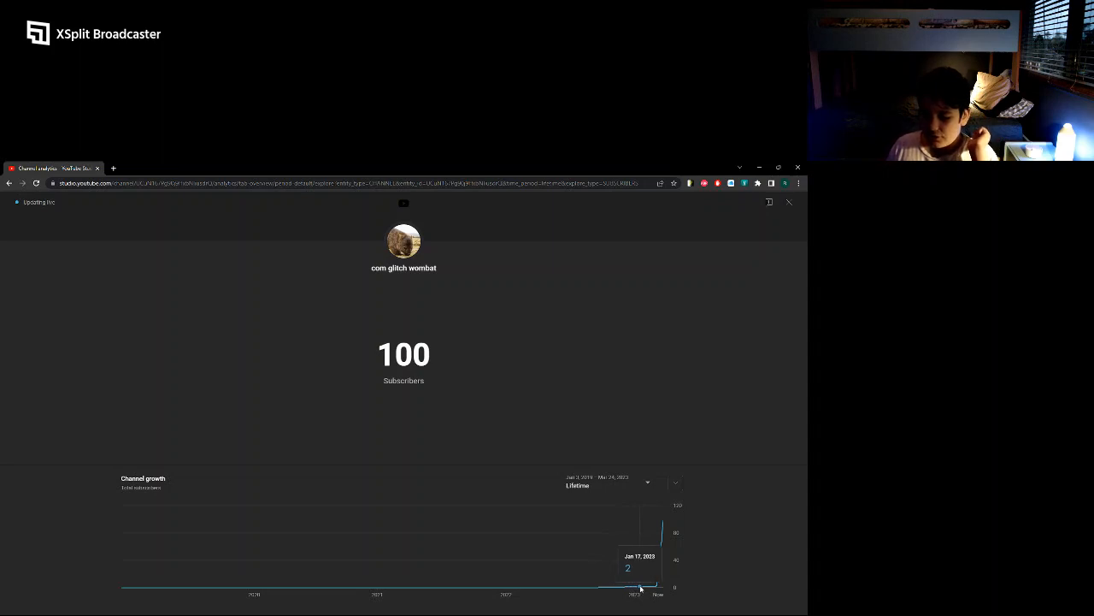
{"action": "mouse_move", "coordinate": [656, 588]}
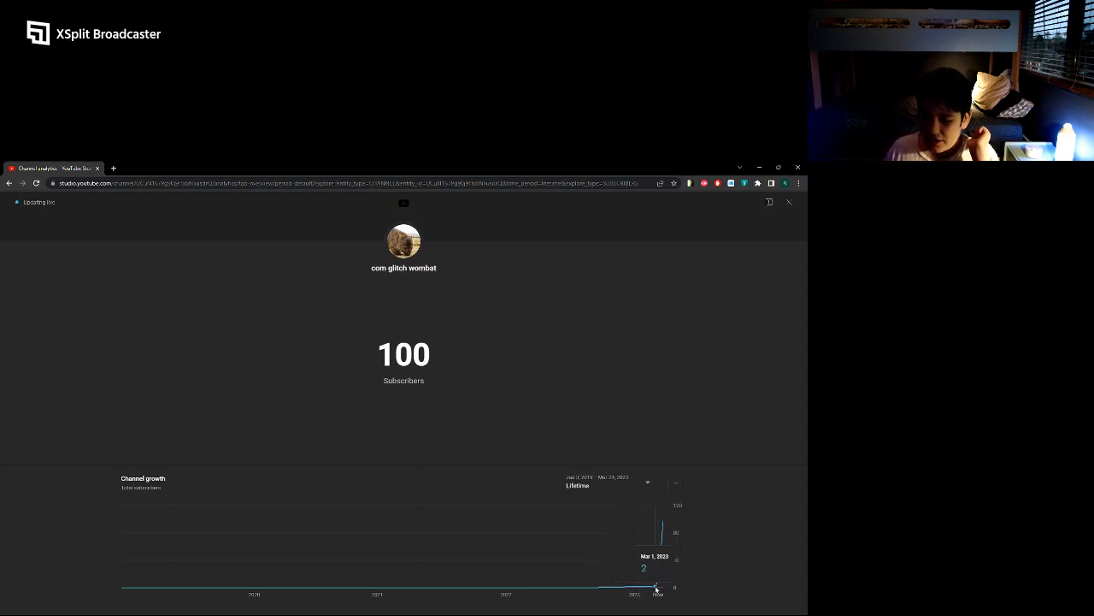
{"action": "mouse_move", "coordinate": [663, 543]}
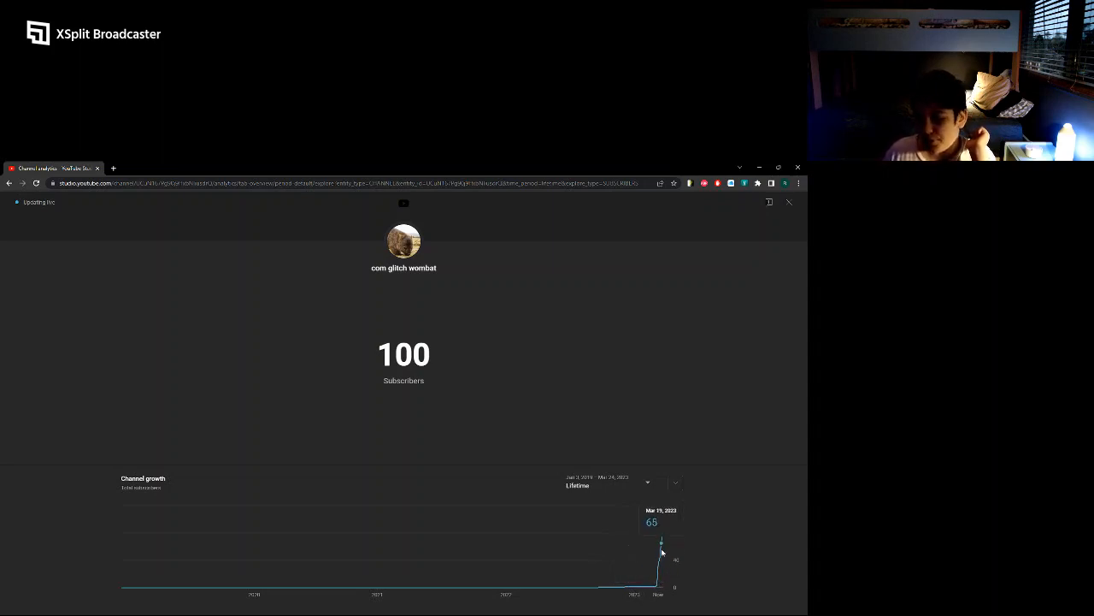
{"action": "mouse_move", "coordinate": [664, 526]}
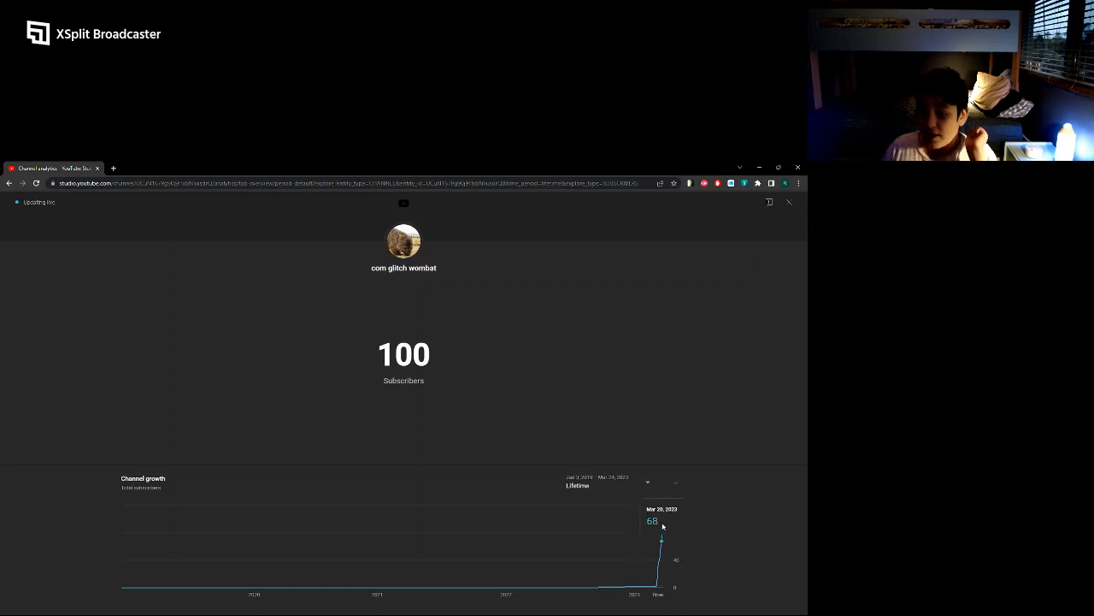
{"action": "mouse_move", "coordinate": [427, 465]}
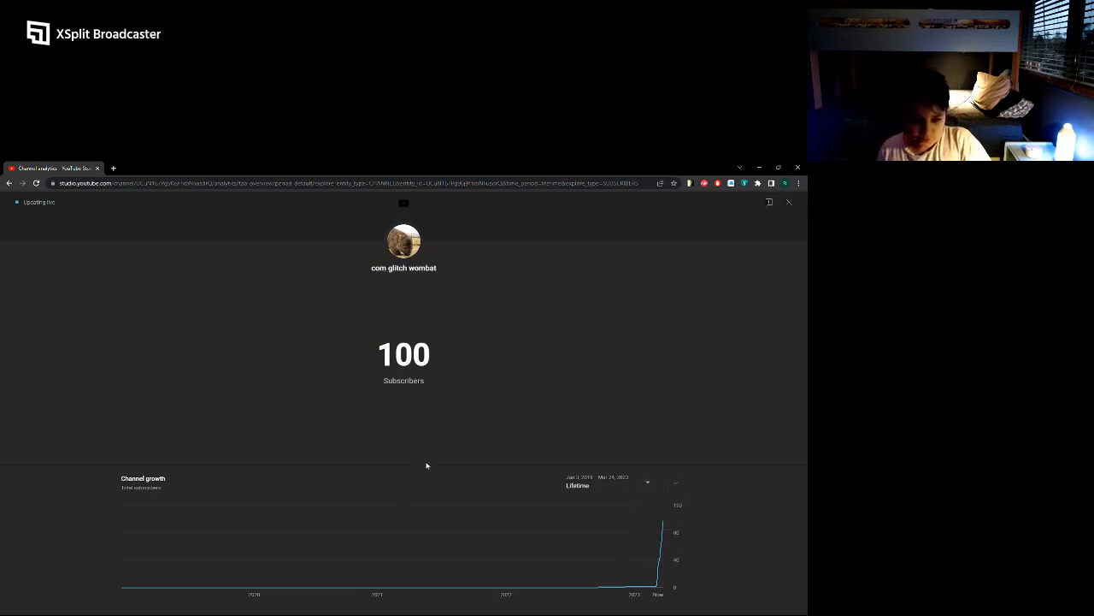
Step: Bring the XSplit Broadcaster window to the front via the Start menu and taskbar
{"action": "left_click", "coordinate": [14, 605]}
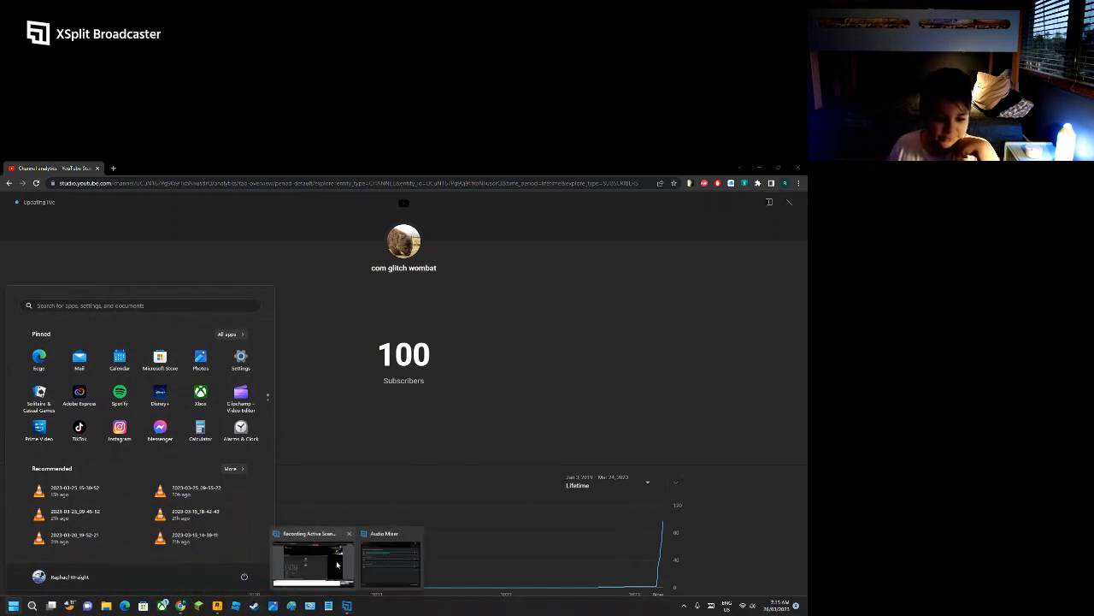
{"action": "left_click", "coordinate": [311, 561]}
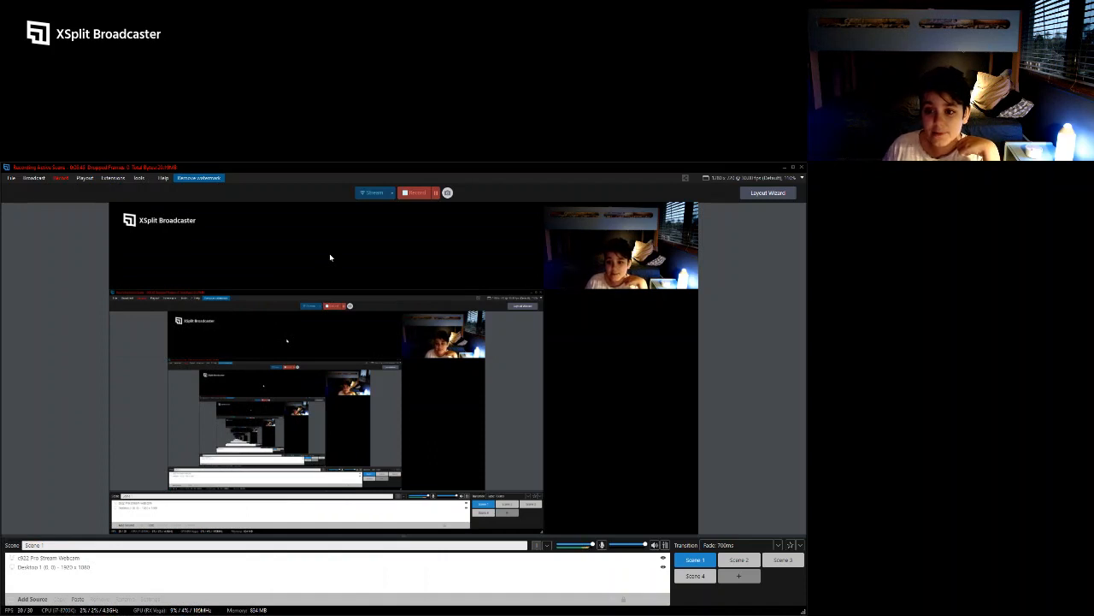